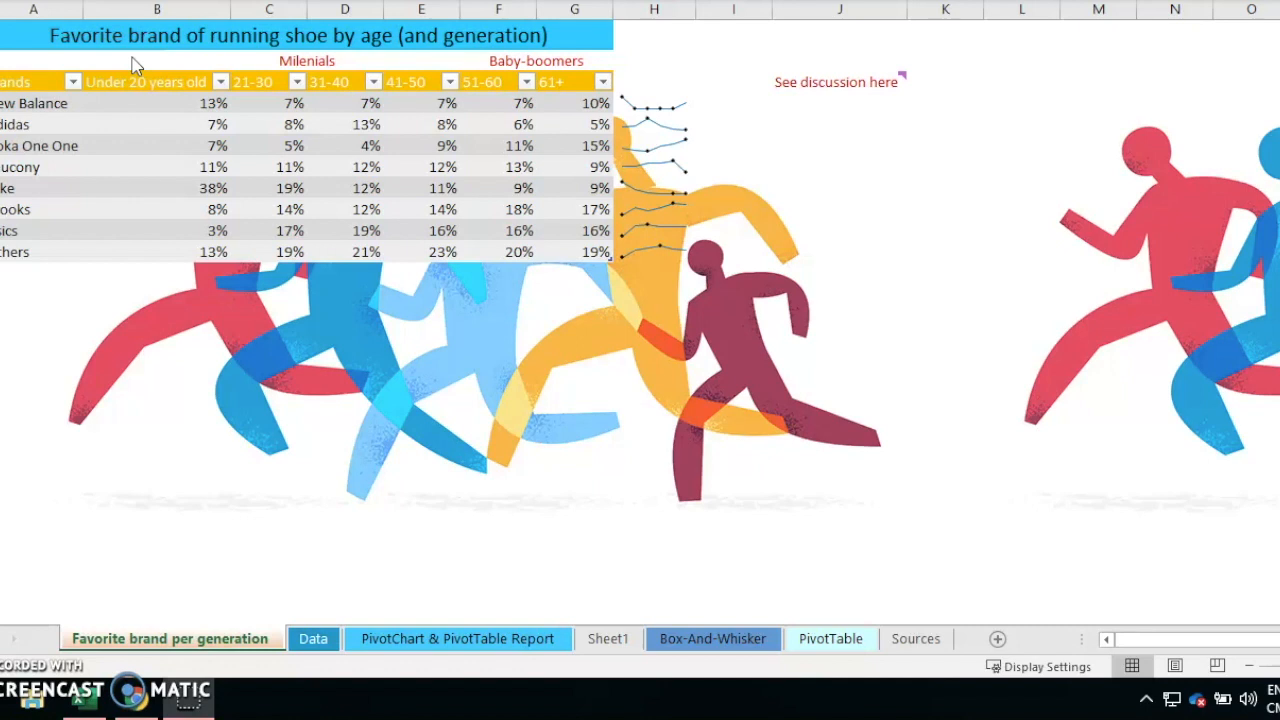
{"action": "mouse_move", "coordinate": [518, 70]}
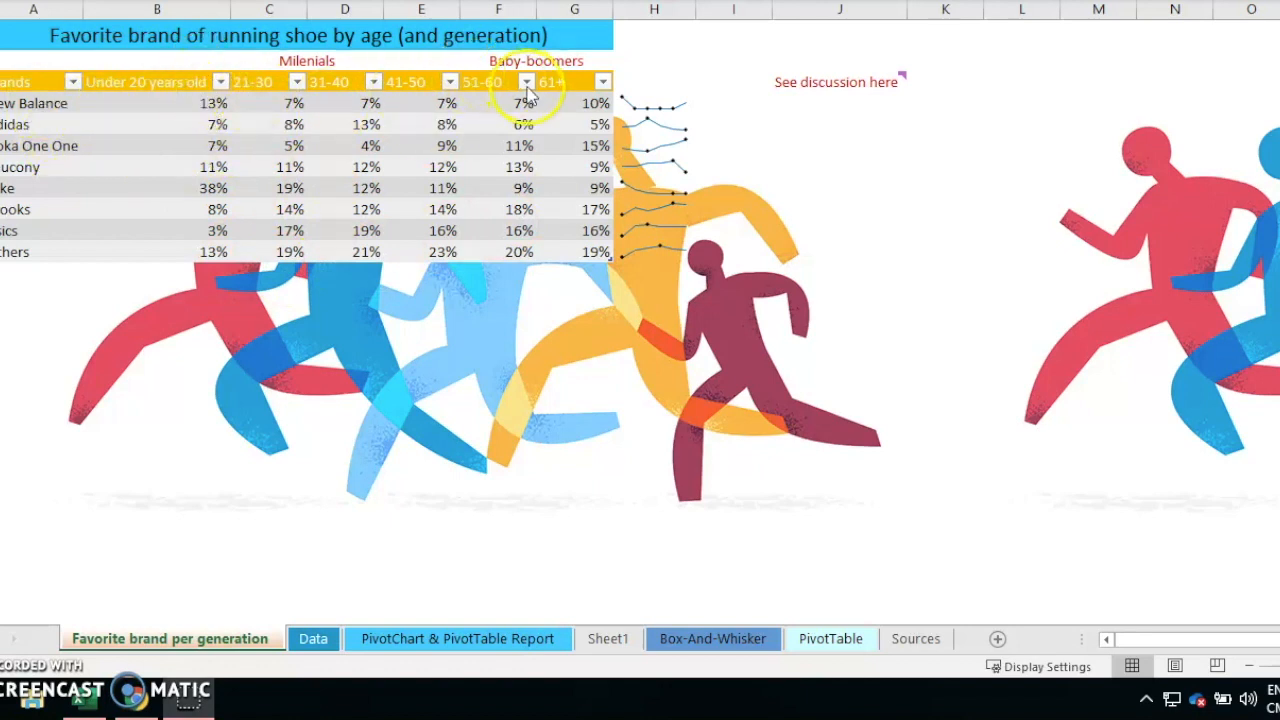
{"action": "mouse_move", "coordinate": [85, 118]}
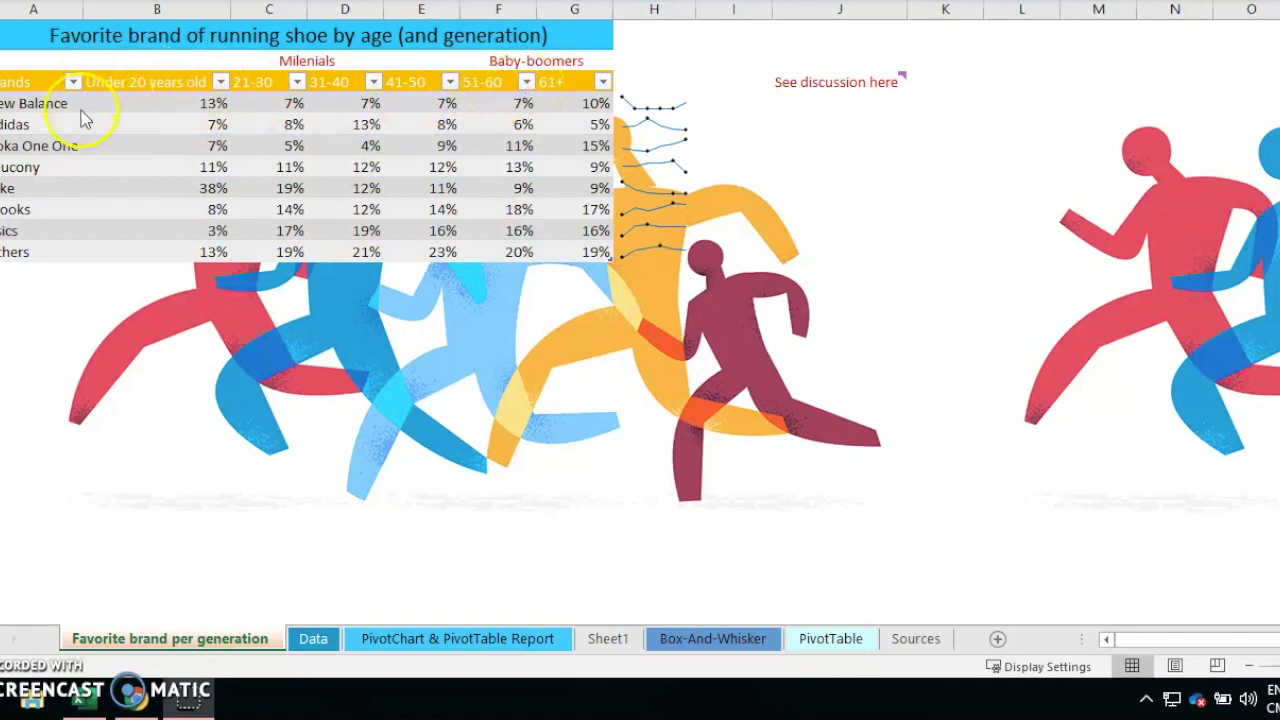
{"action": "mouse_move", "coordinate": [68, 119]}
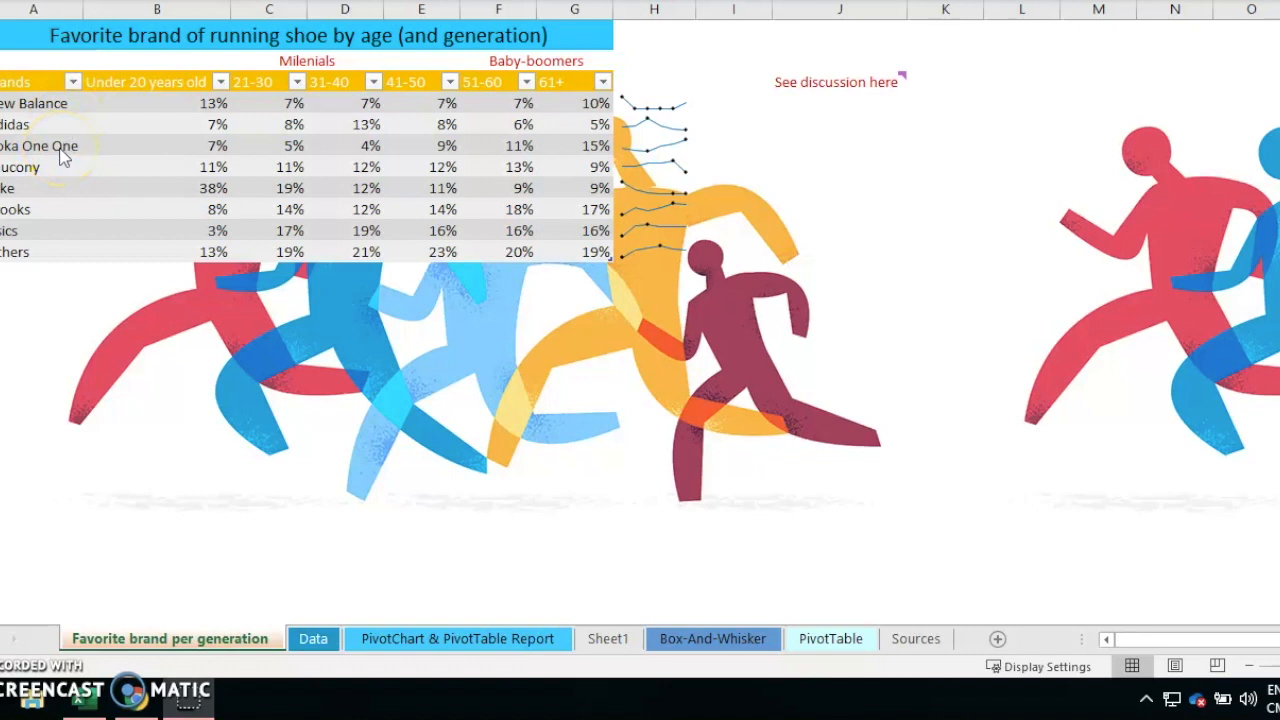
{"action": "mouse_move", "coordinate": [50, 195]}
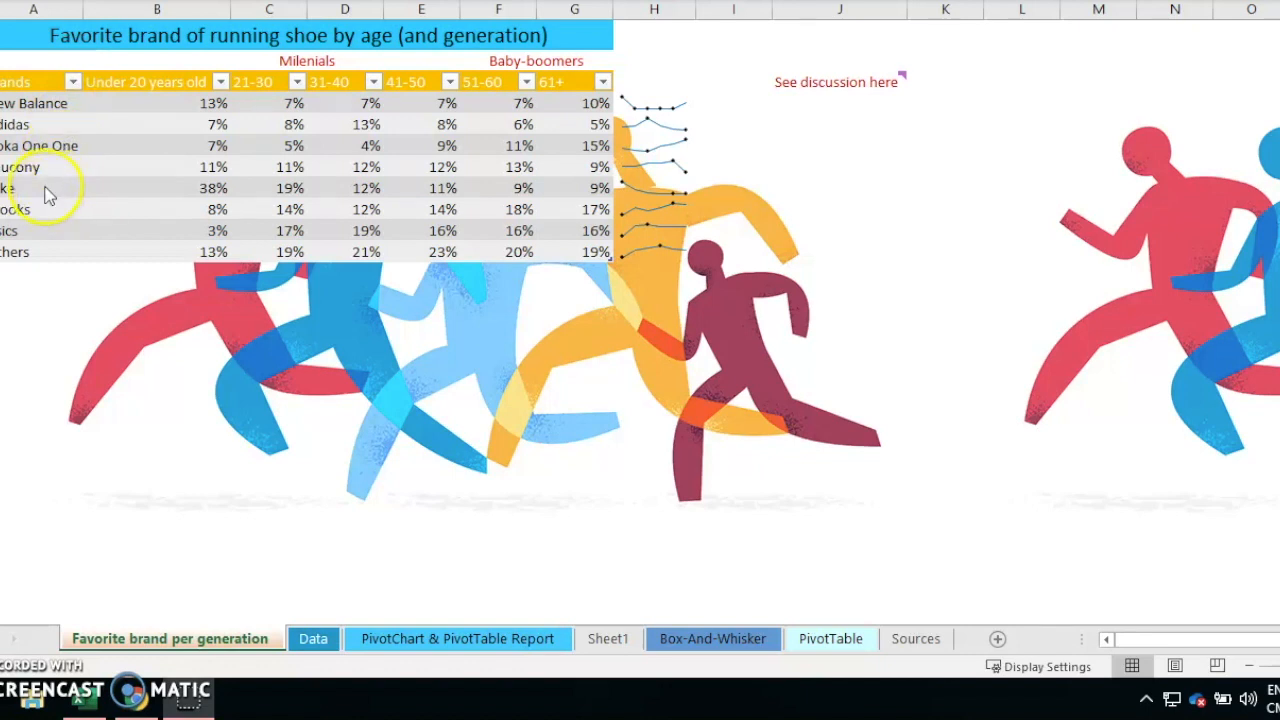
{"action": "mouse_move", "coordinate": [332, 180]}
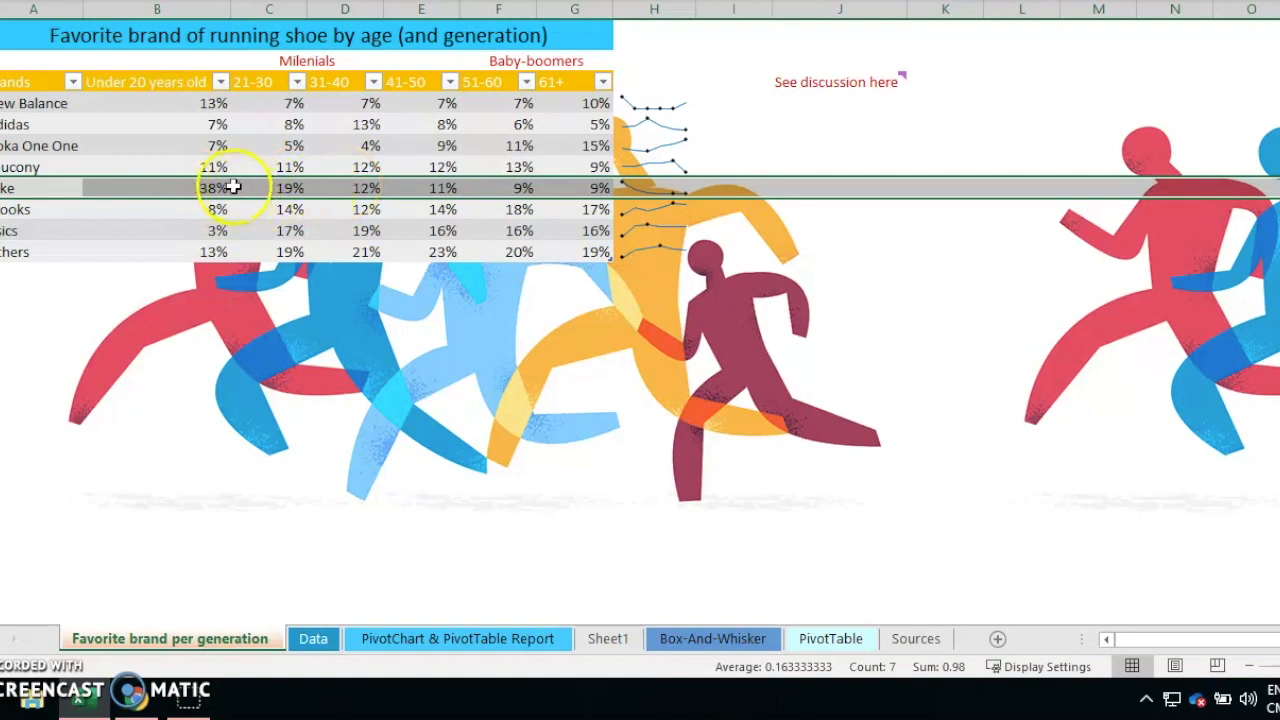
Review the 38% brand row and survey sparklines, then switch to the Data sheet.
{"action": "left_click", "coordinate": [733, 188]}
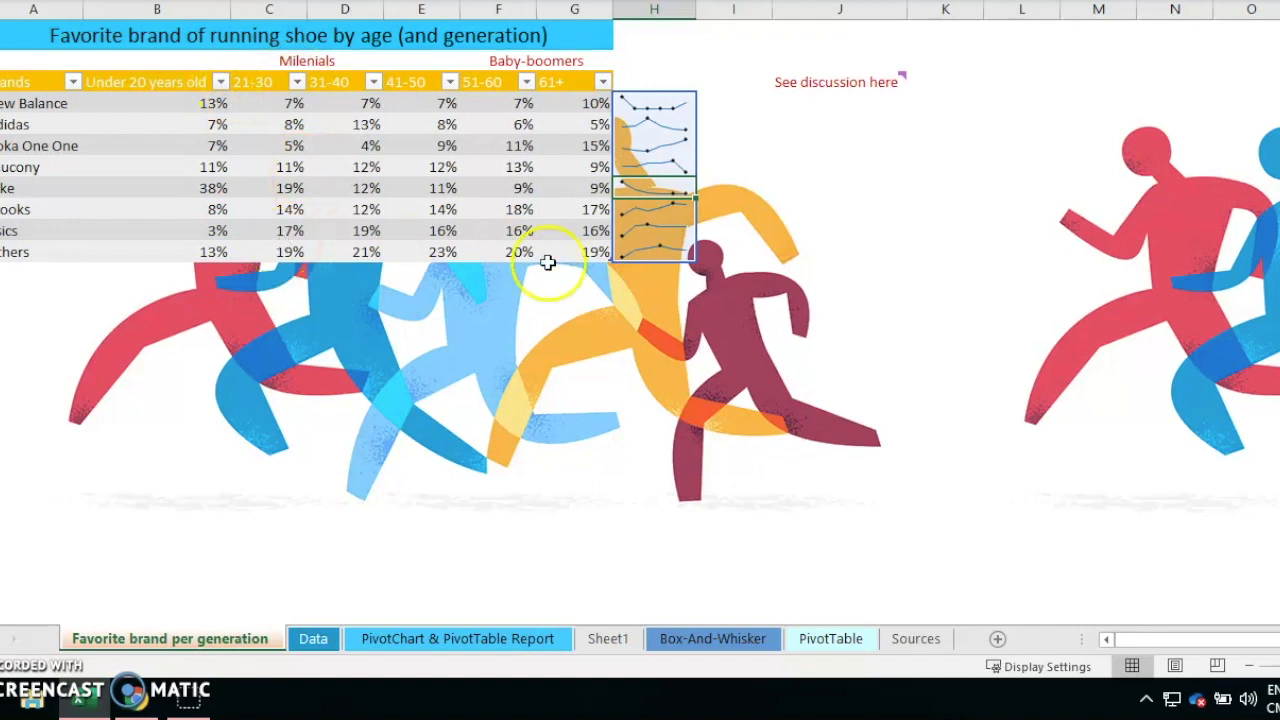
{"action": "left_click", "coordinate": [840, 273]}
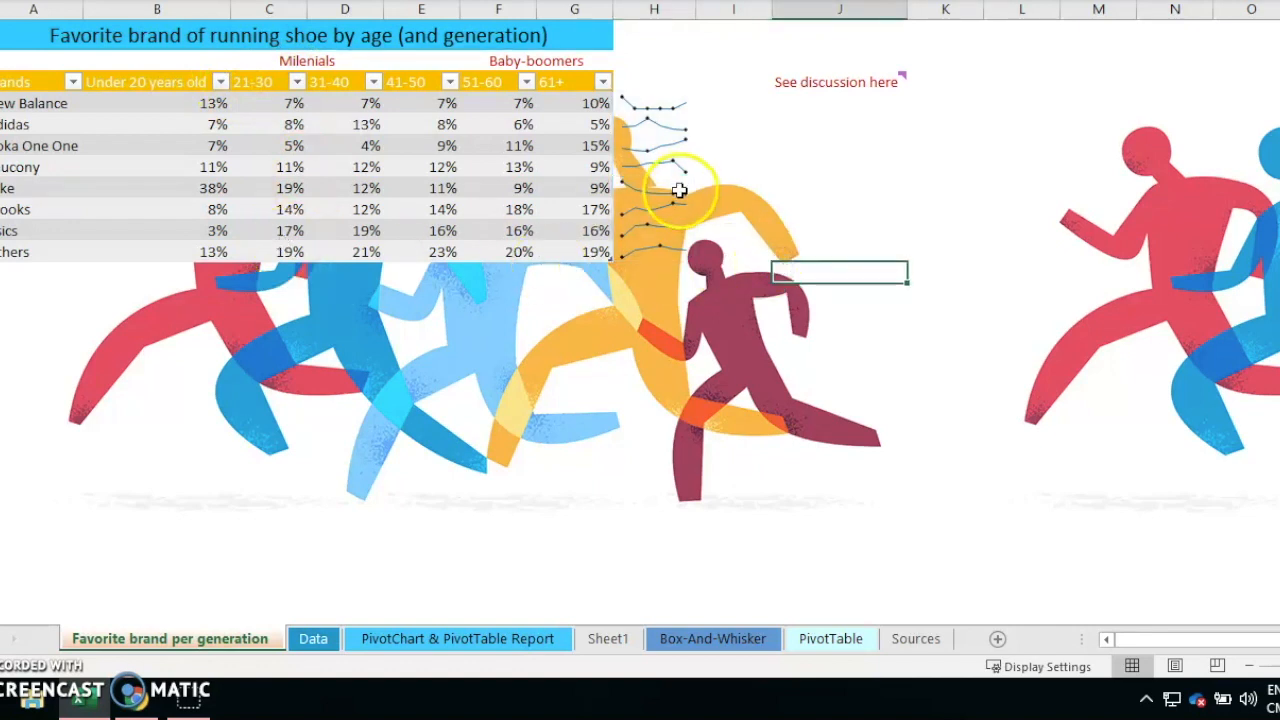
{"action": "mouse_move", "coordinate": [316, 513]}
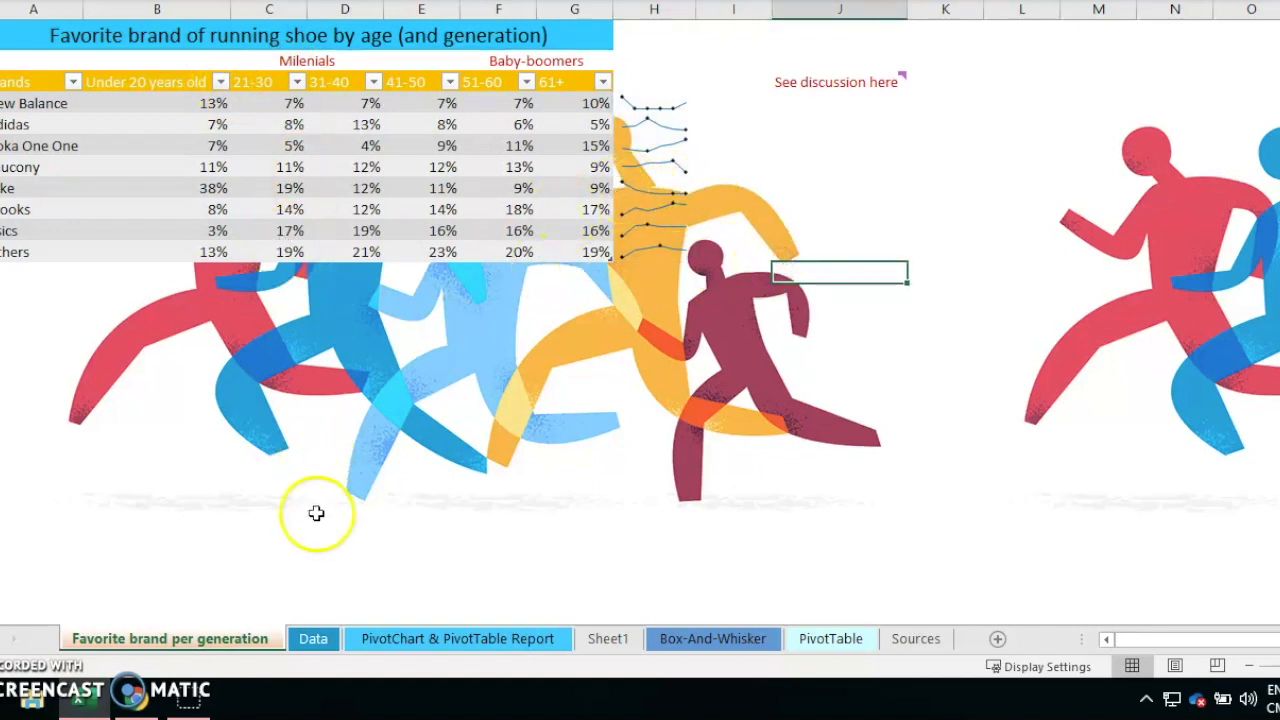
{"action": "left_click", "coordinate": [313, 638]}
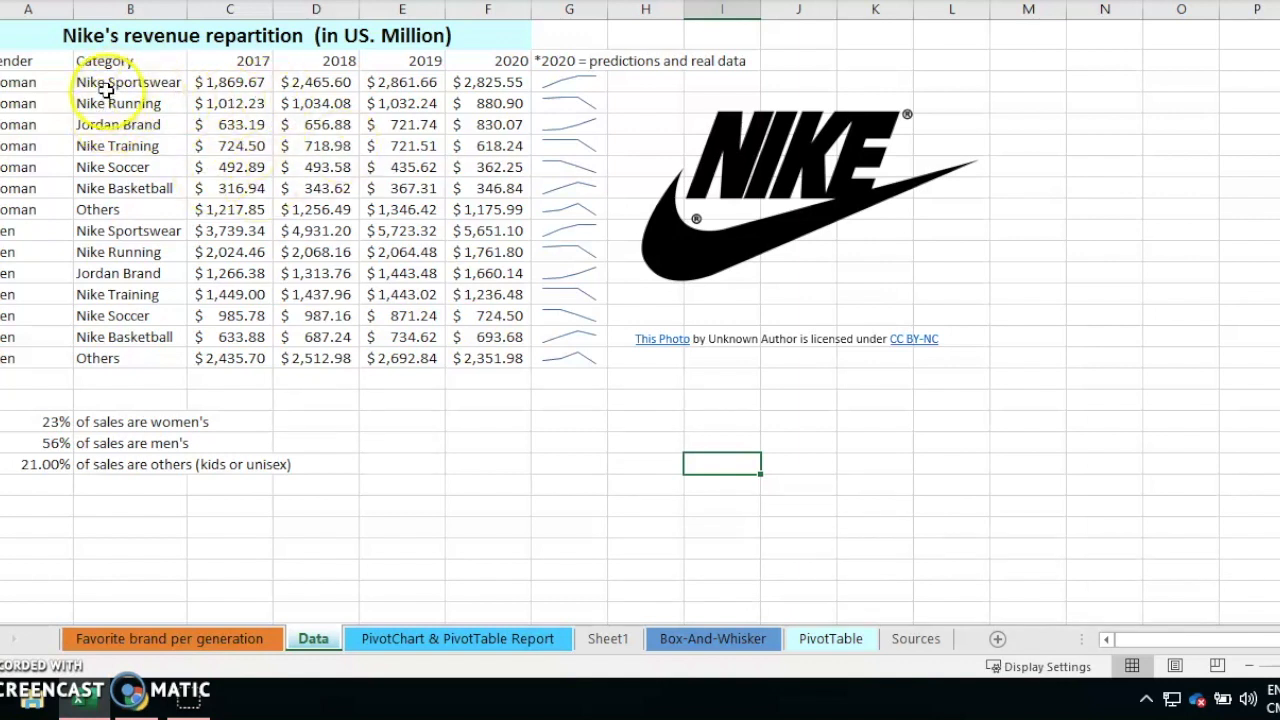
Inspect the women's Sportswear and Training revenue rows and their trend sparklines.
{"action": "left_click", "coordinate": [130, 82]}
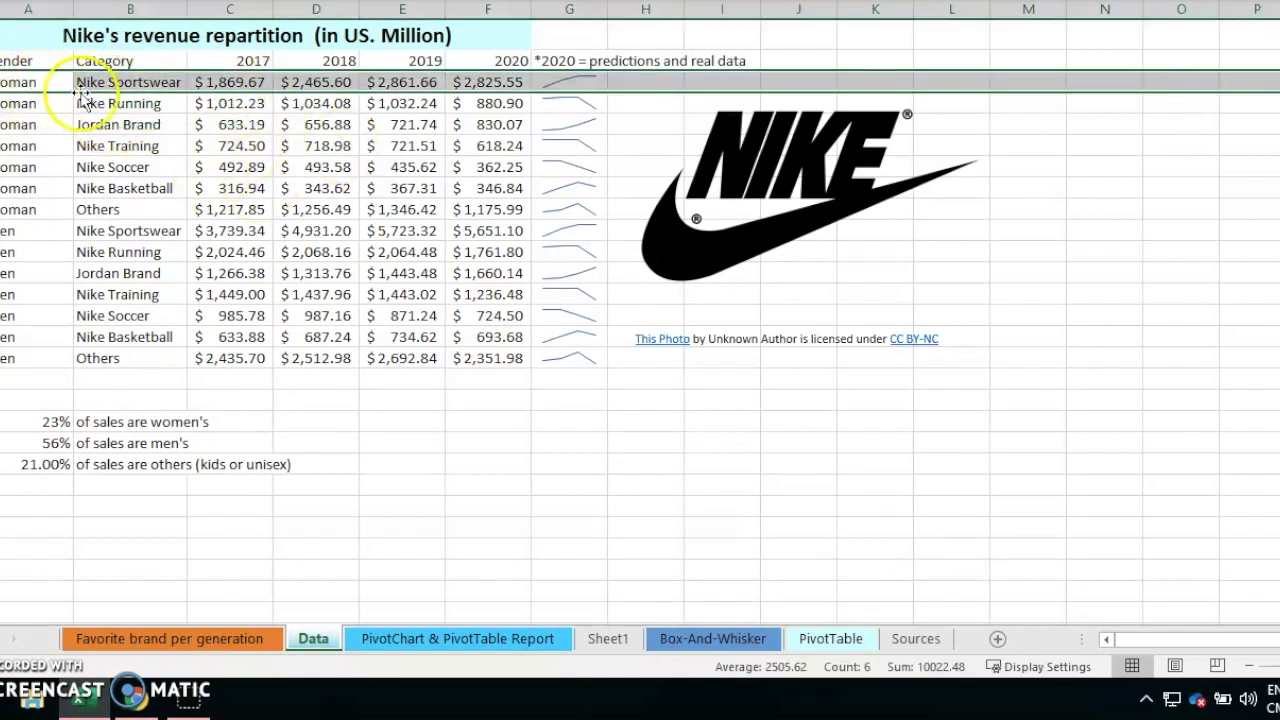
{"action": "mouse_move", "coordinate": [540, 80]}
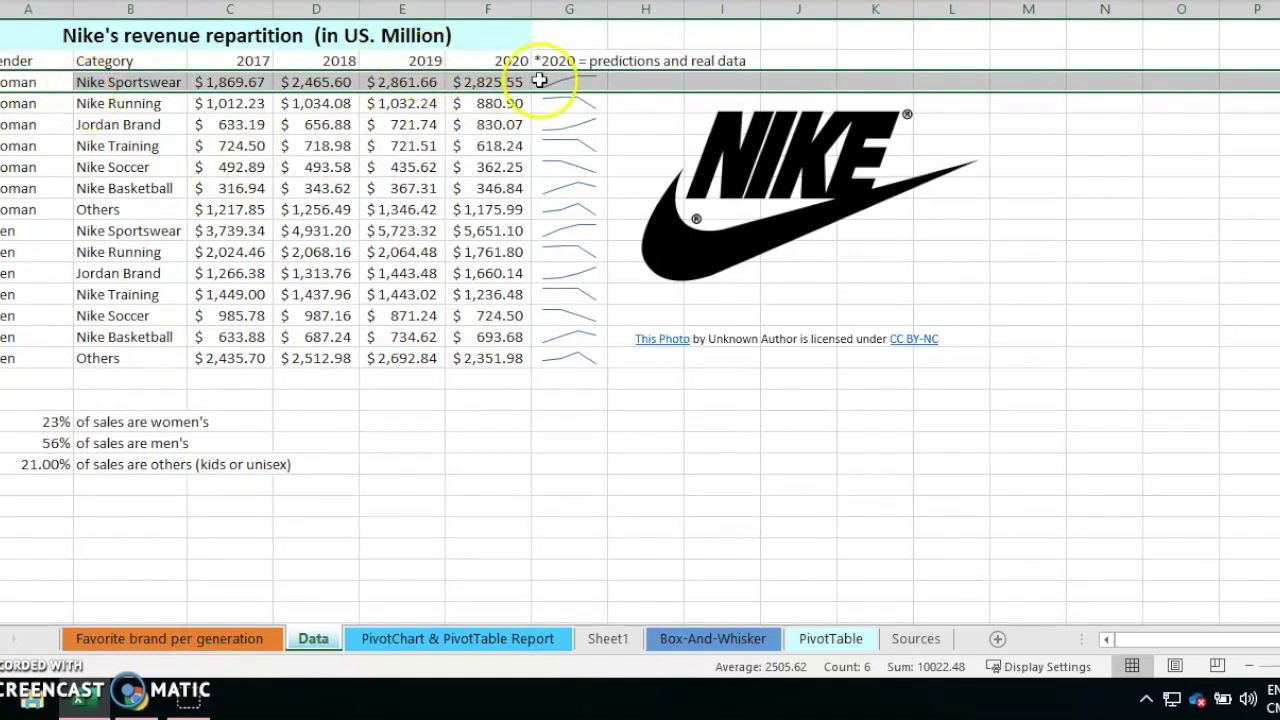
{"action": "left_click", "coordinate": [568, 82]}
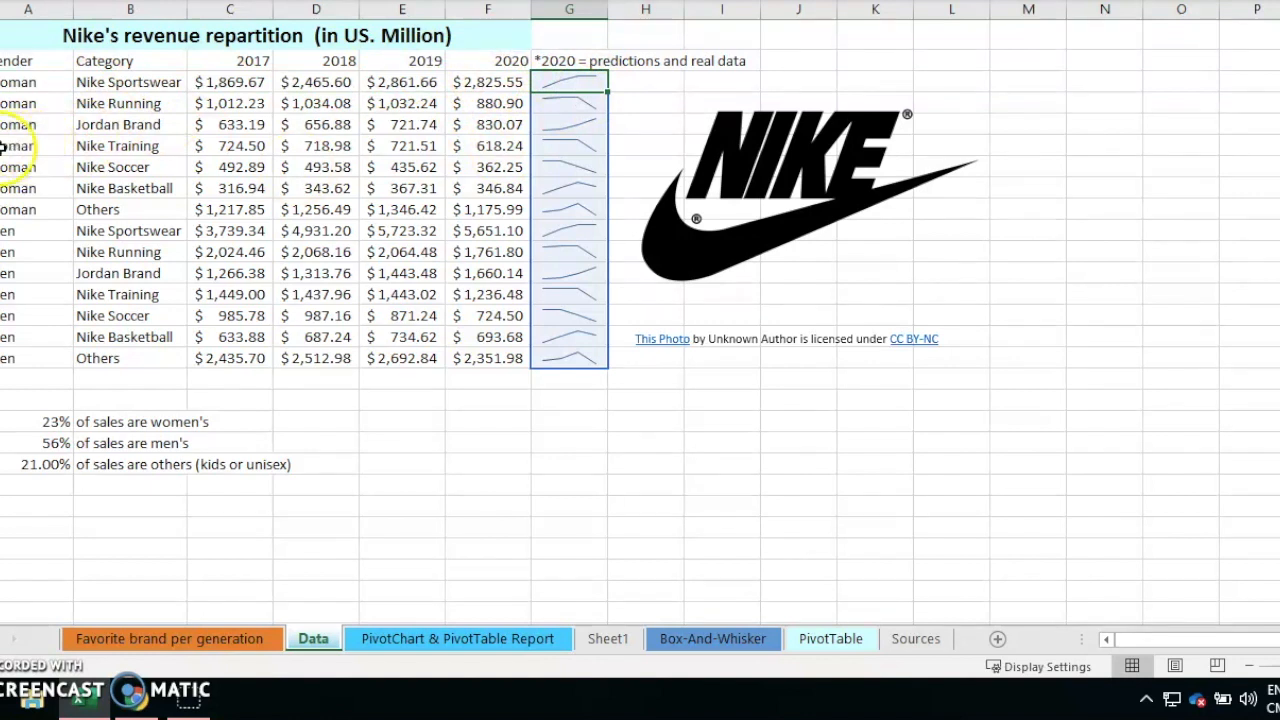
{"action": "left_click", "coordinate": [568, 146]}
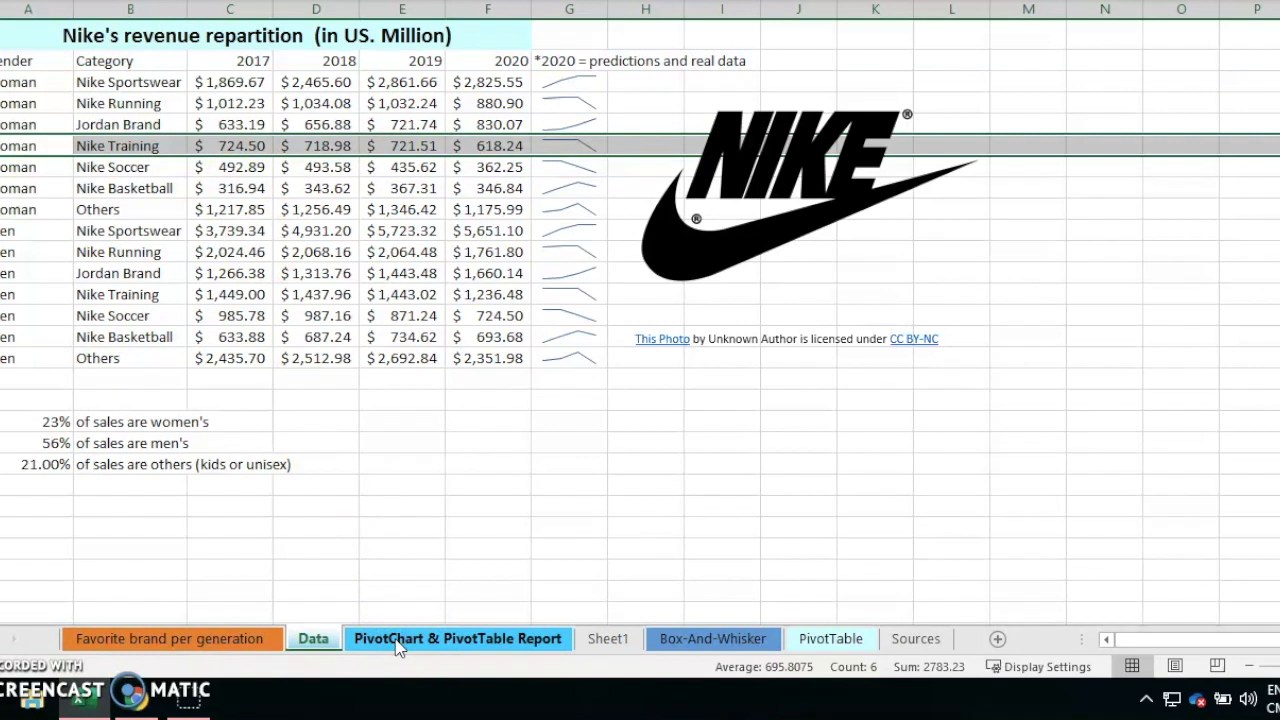
On the PivotChart & PivotTable Report sheet, try the Woman and Men gender filters.
{"action": "left_click", "coordinate": [457, 638]}
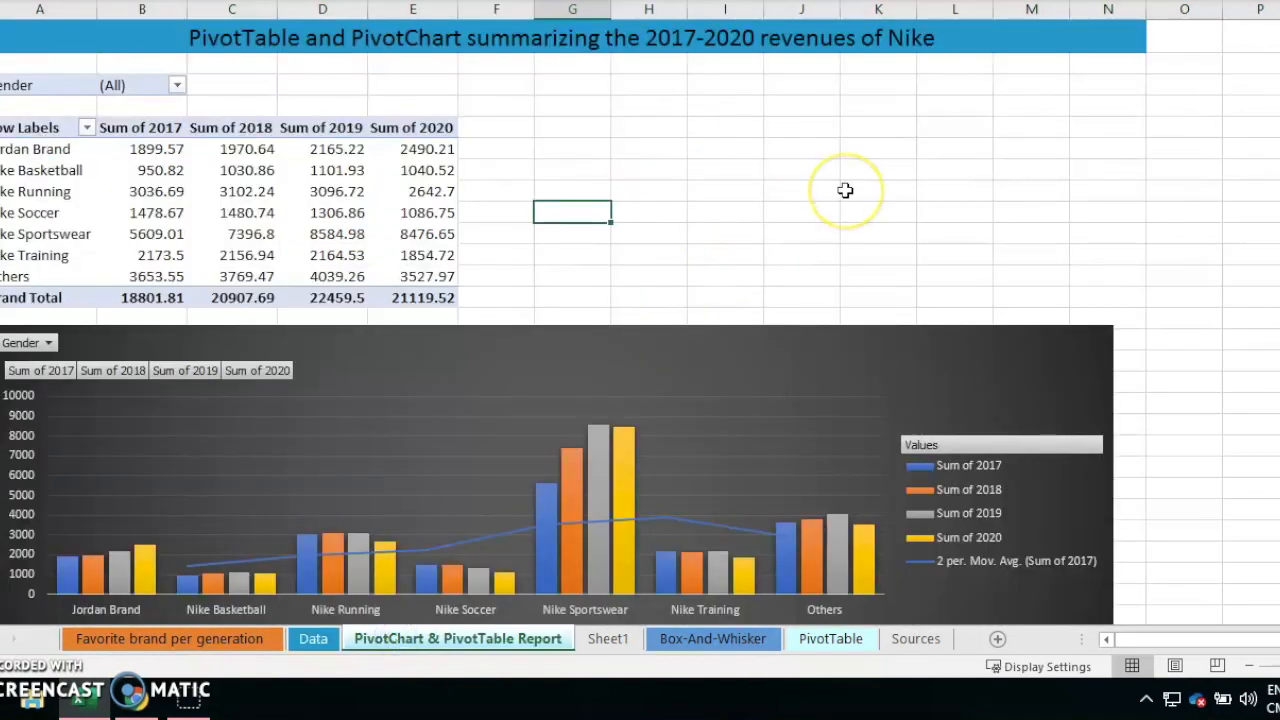
{"action": "mouse_move", "coordinate": [845, 190]}
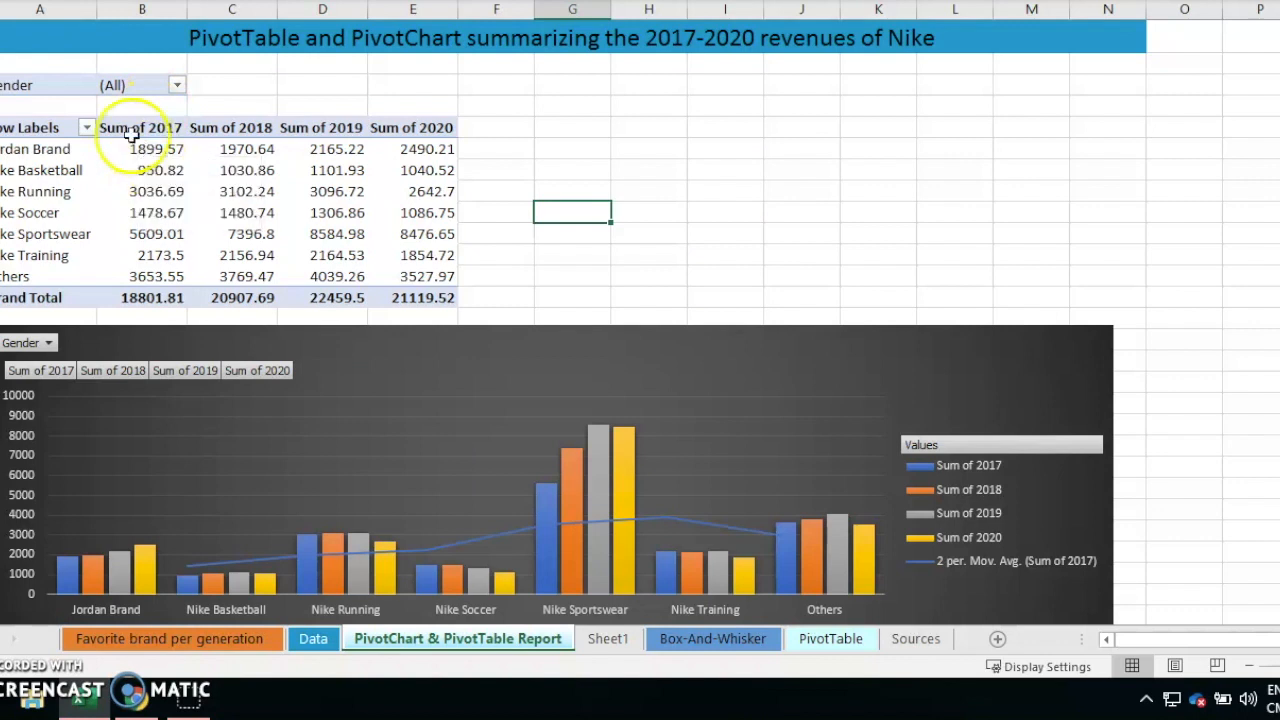
{"action": "mouse_move", "coordinate": [142, 127]}
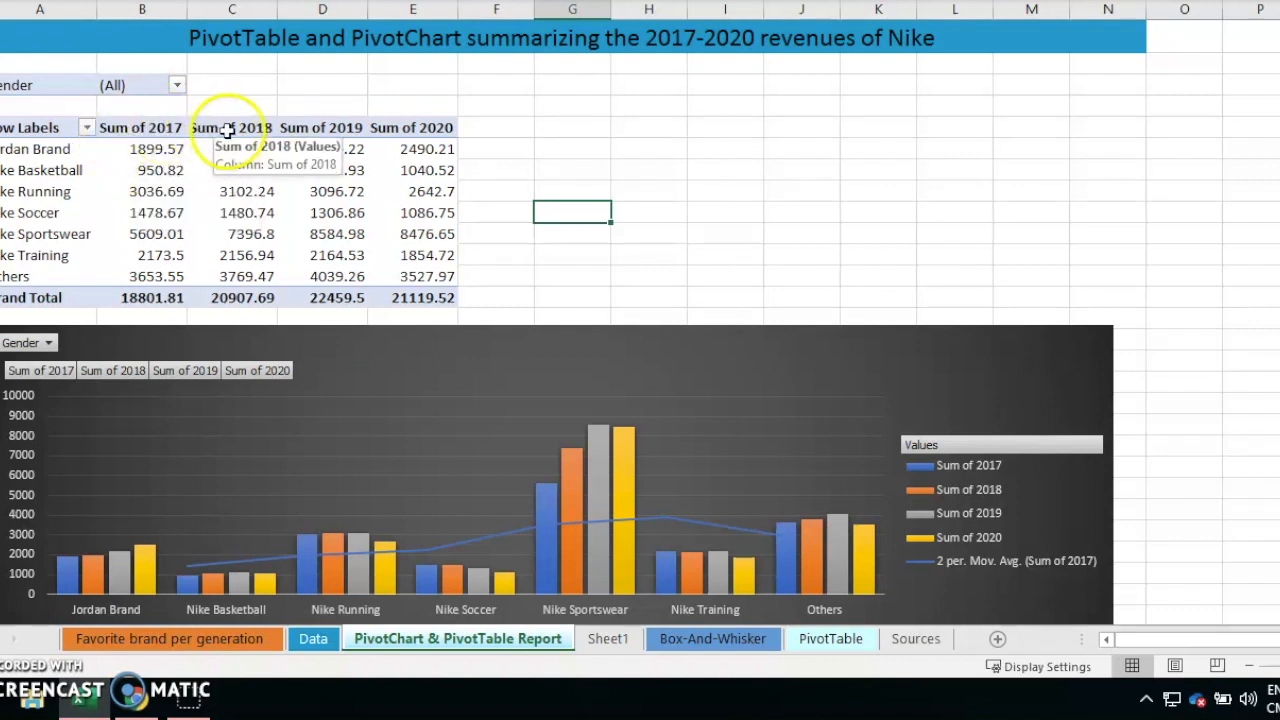
{"action": "mouse_move", "coordinate": [440, 128]}
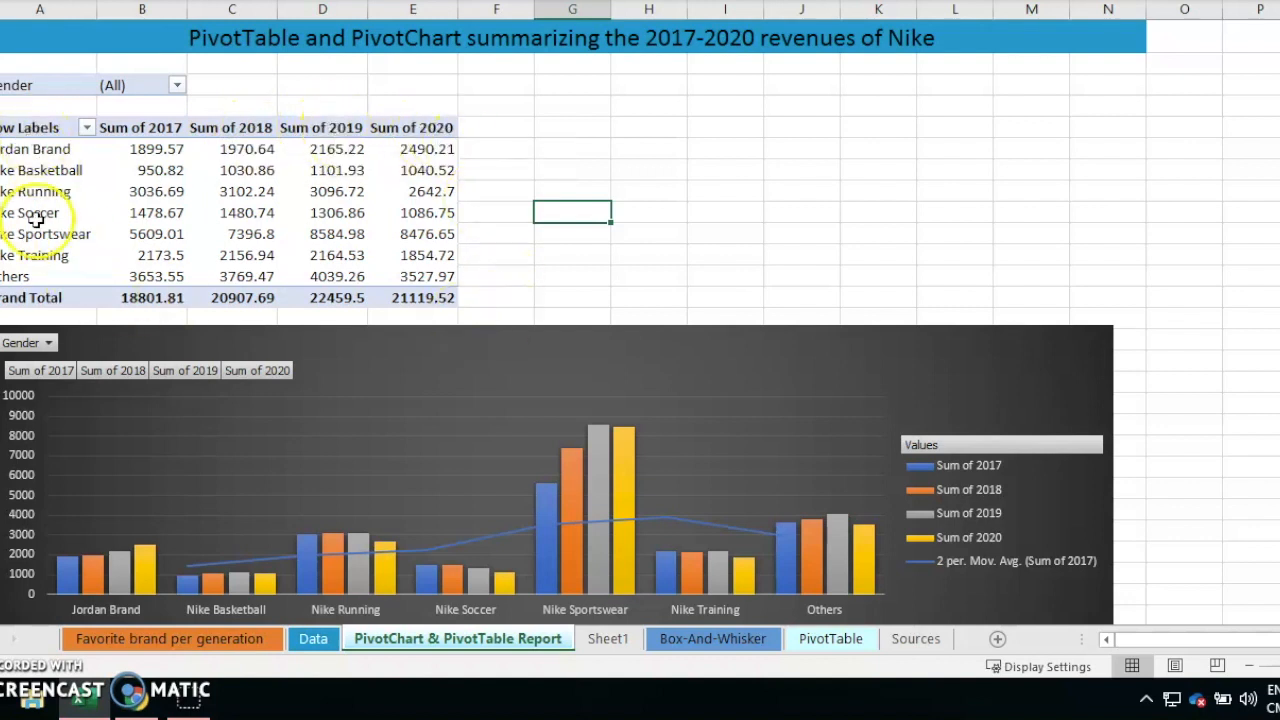
{"action": "left_click", "coordinate": [177, 84]}
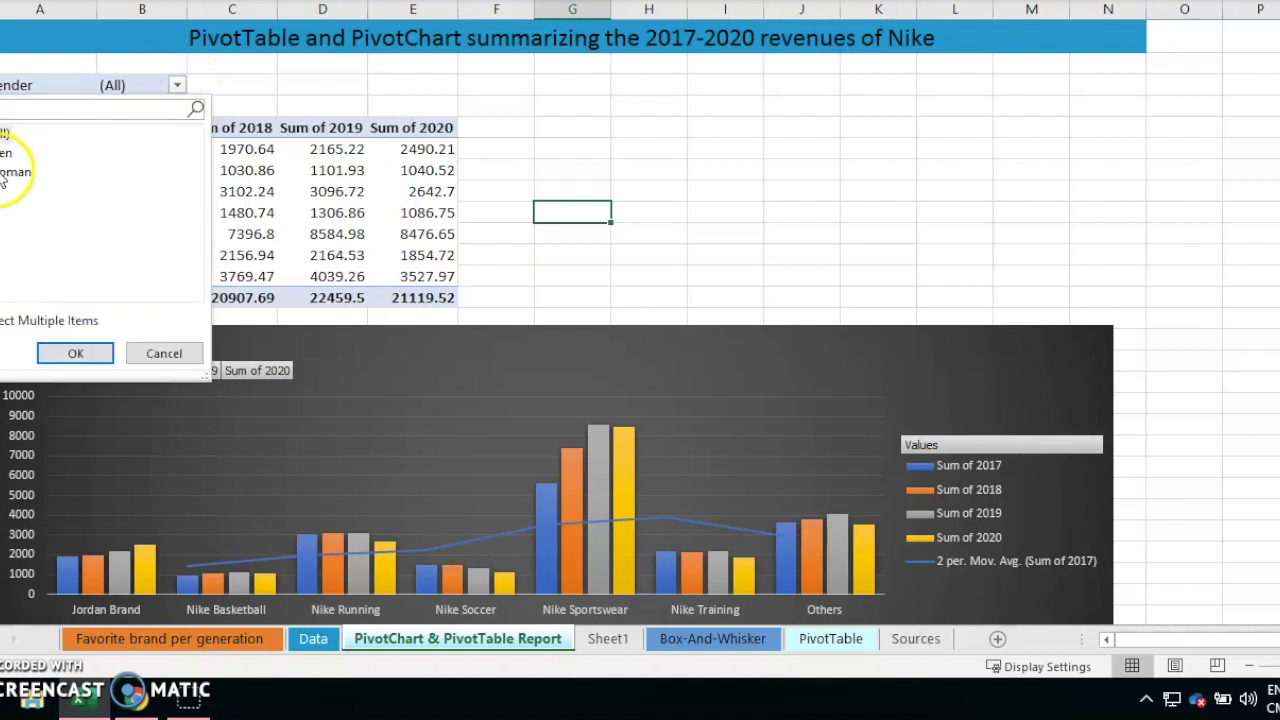
{"action": "left_click", "coordinate": [75, 353]}
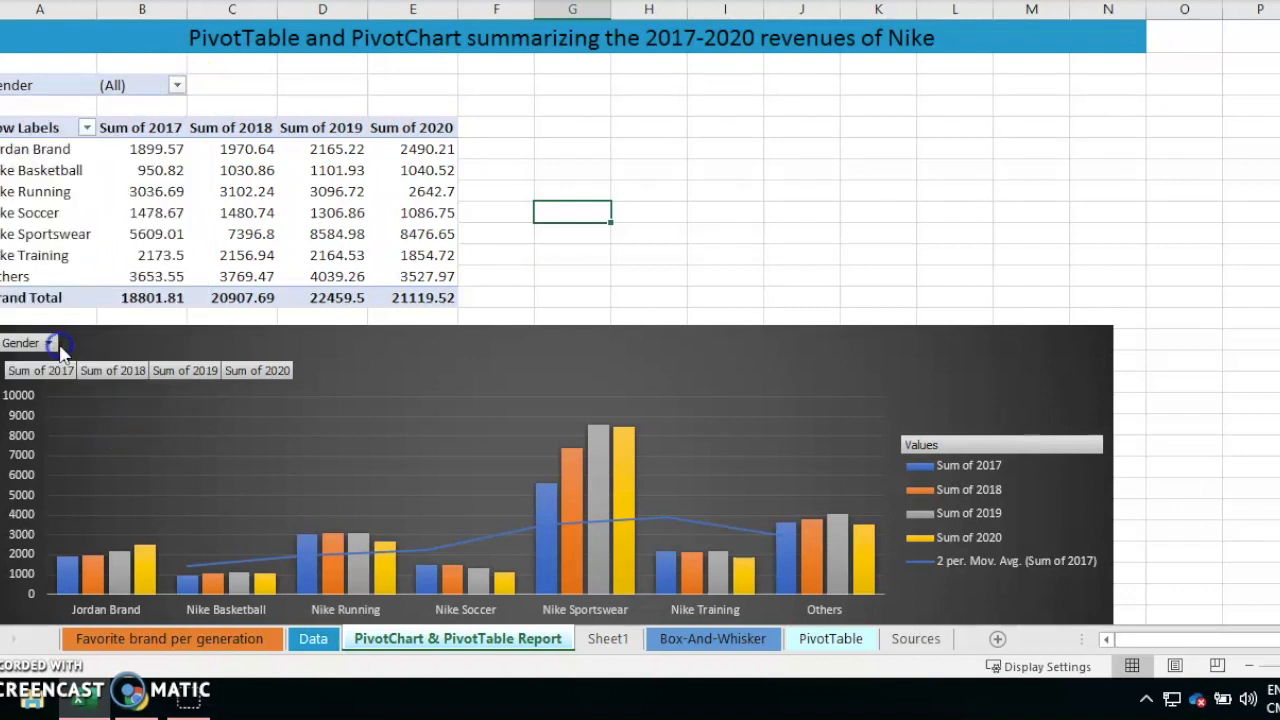
{"action": "left_click", "coordinate": [177, 84]}
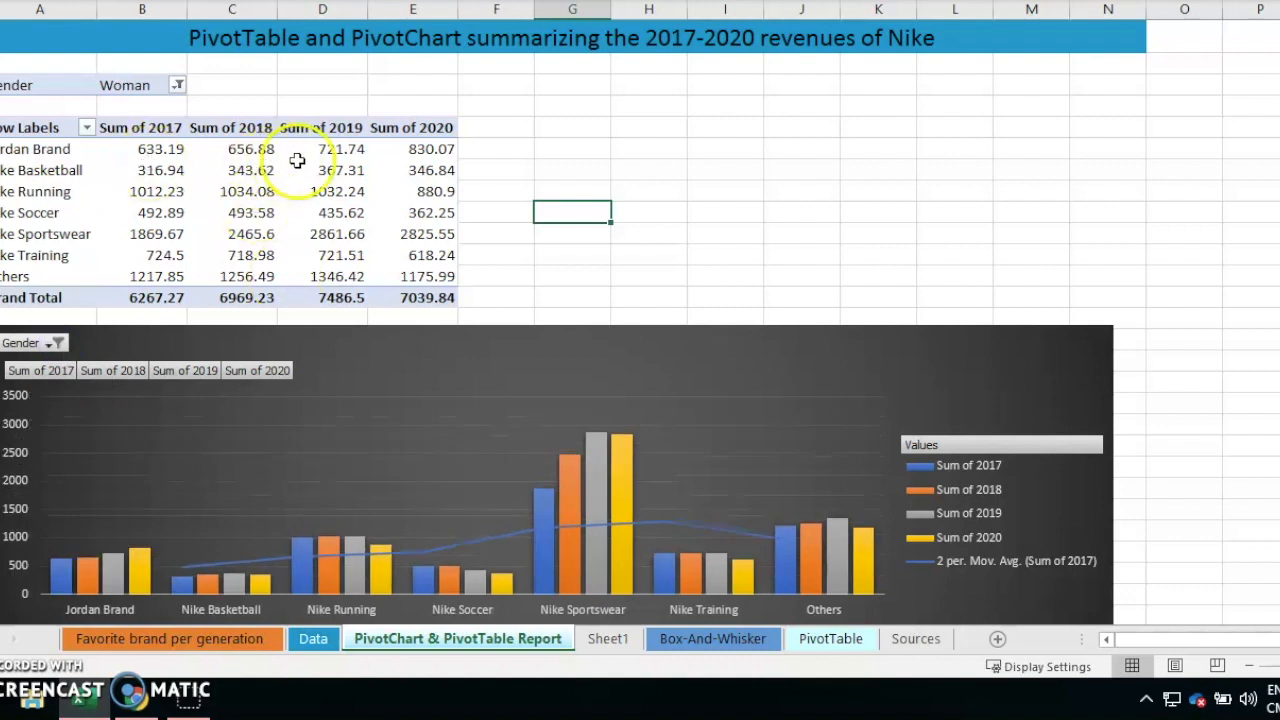
{"action": "mouse_move", "coordinate": [165, 250]}
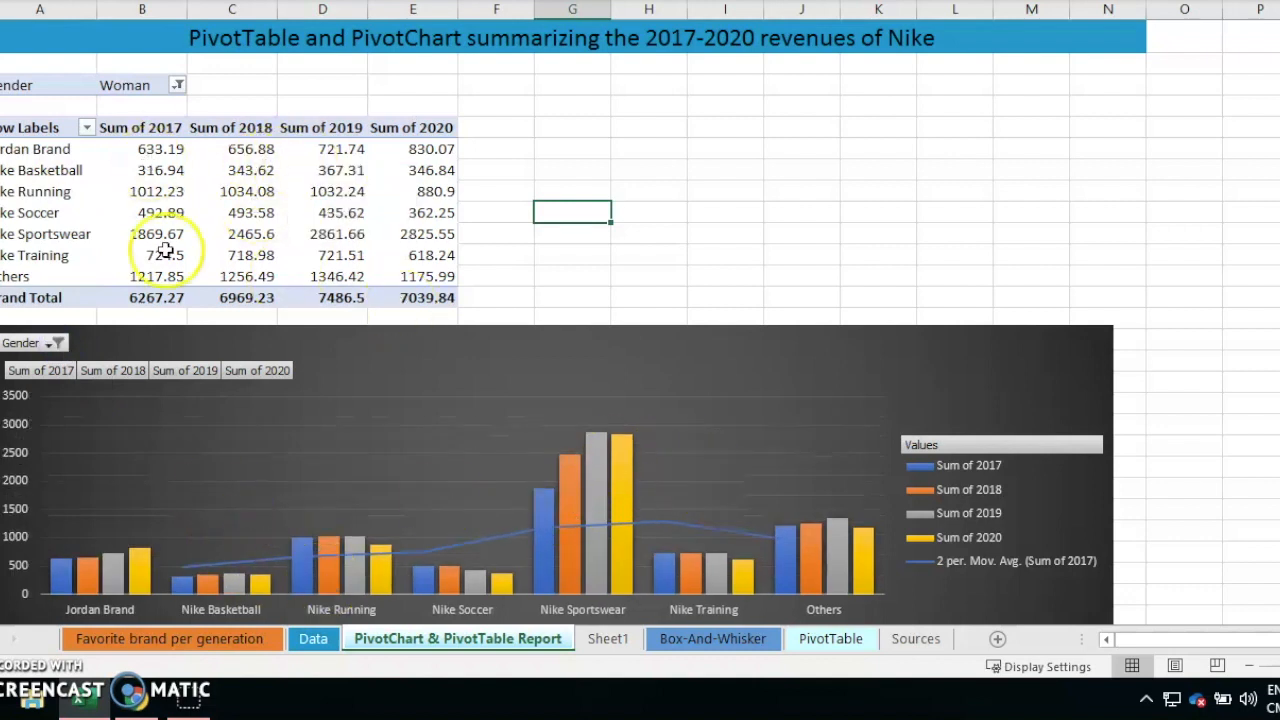
{"action": "left_click", "coordinate": [177, 84]}
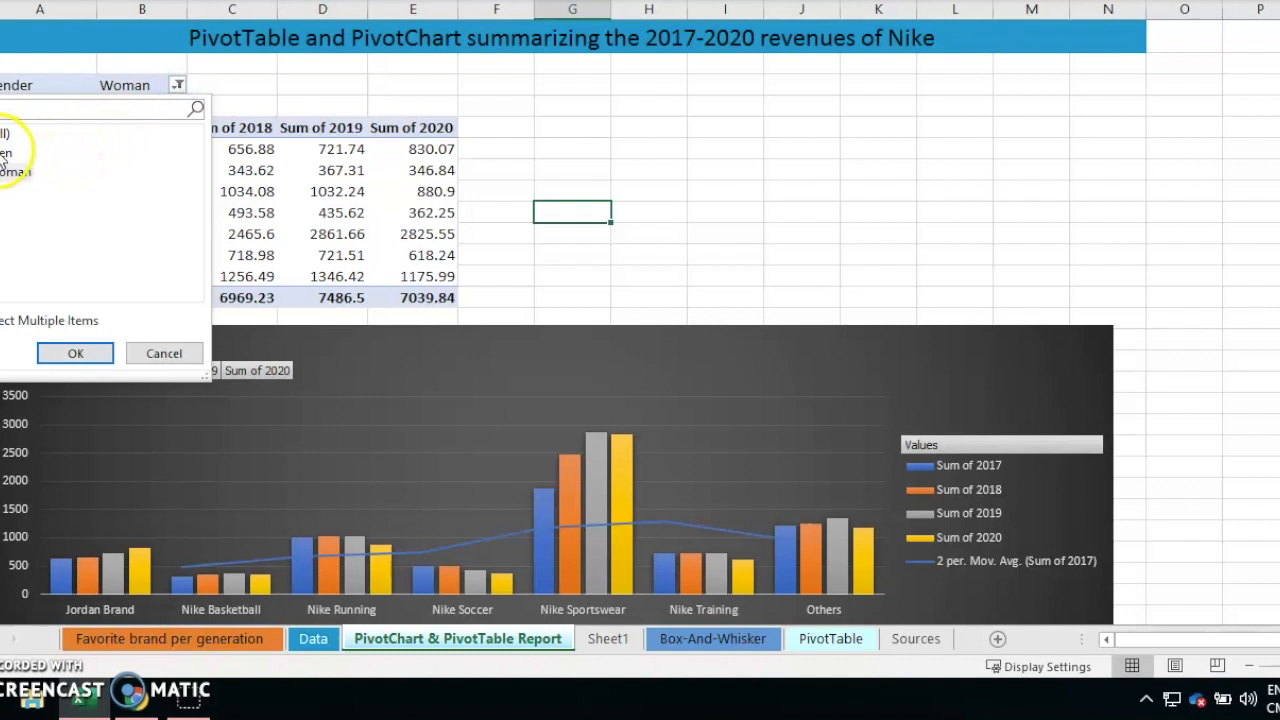
{"action": "left_click", "coordinate": [75, 353]}
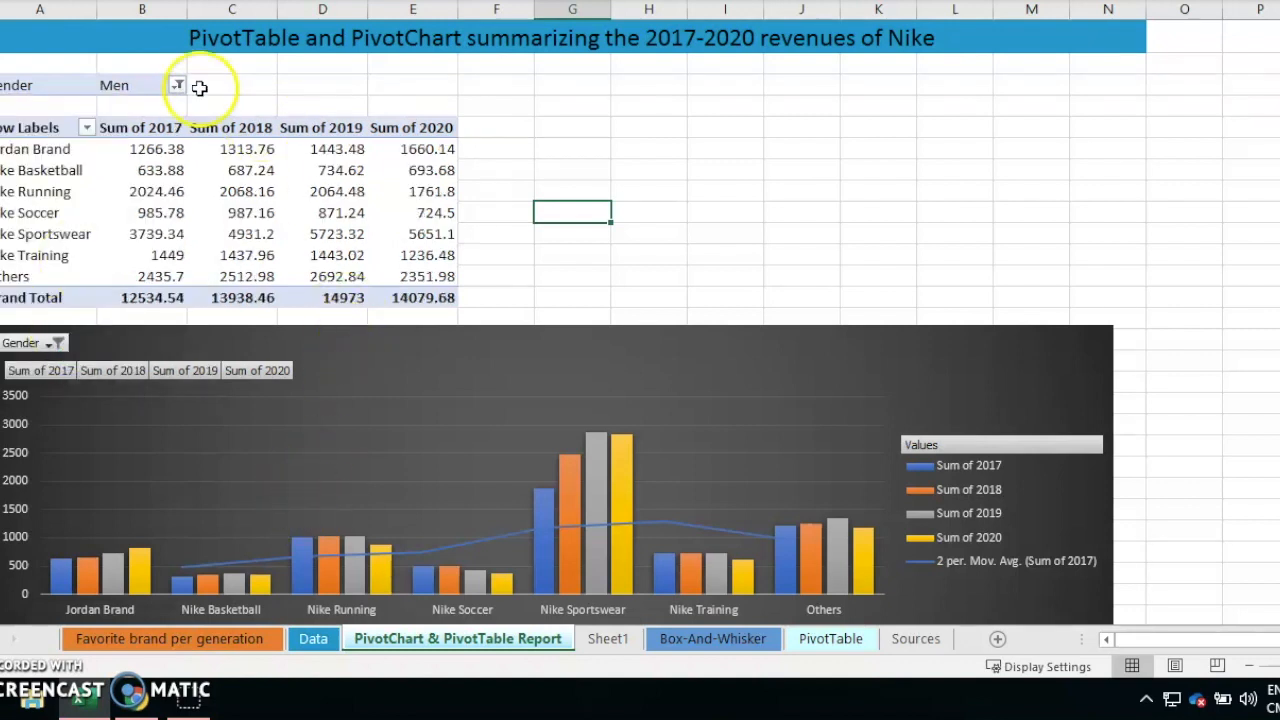
Reset the gender filter to all, then filter the table to Men only.
{"action": "left_click", "coordinate": [178, 84]}
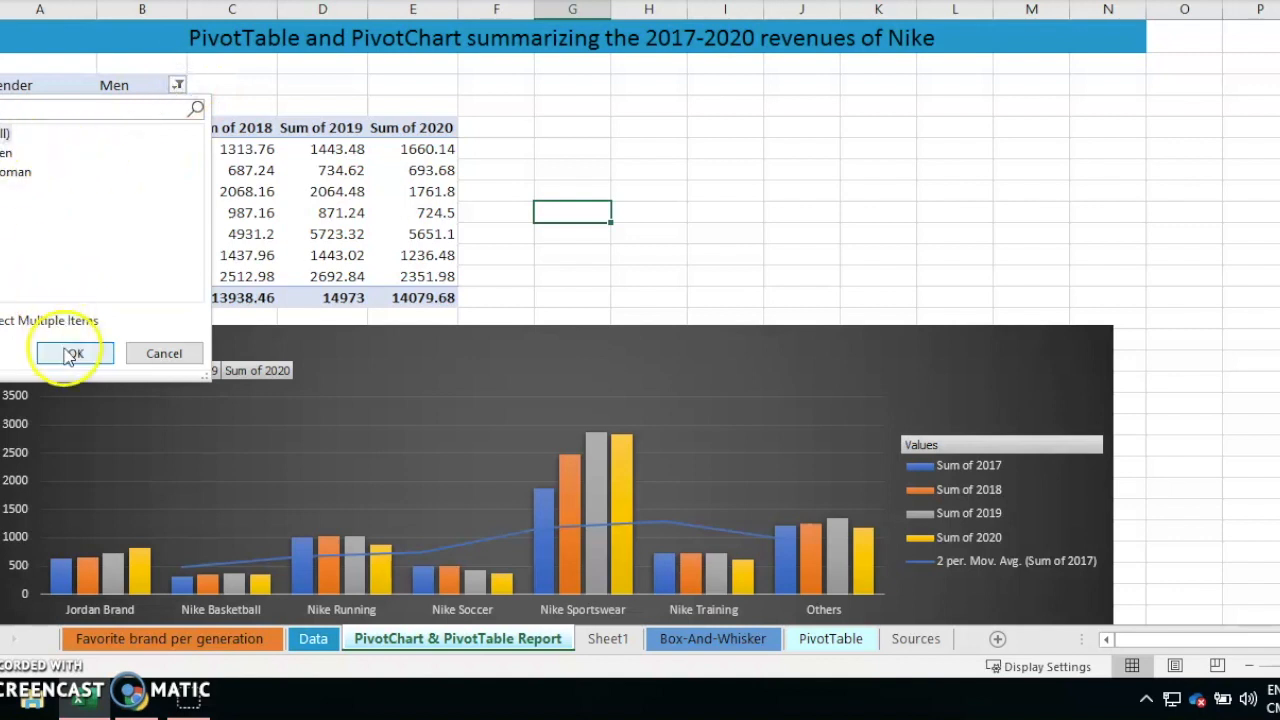
{"action": "left_click", "coordinate": [68, 353]}
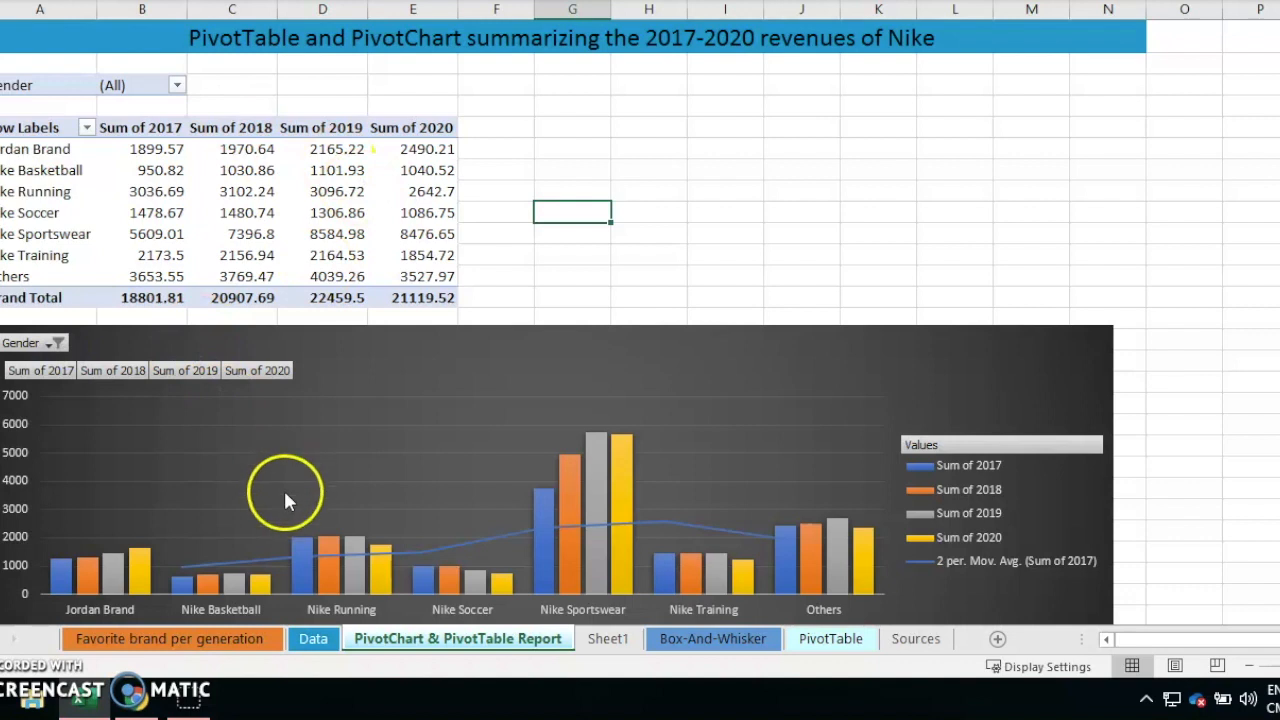
{"action": "mouse_move", "coordinate": [778, 335]}
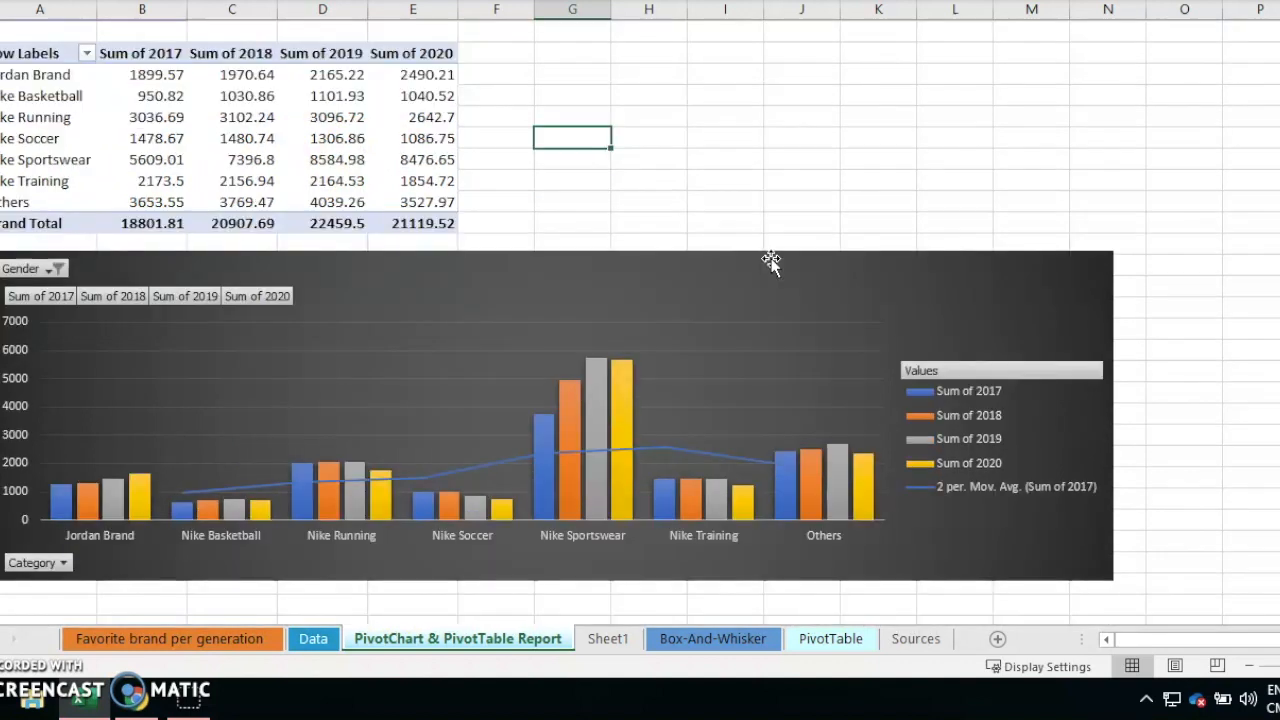
{"action": "scroll", "scroll_direction": "down", "scroll_amount": 3}
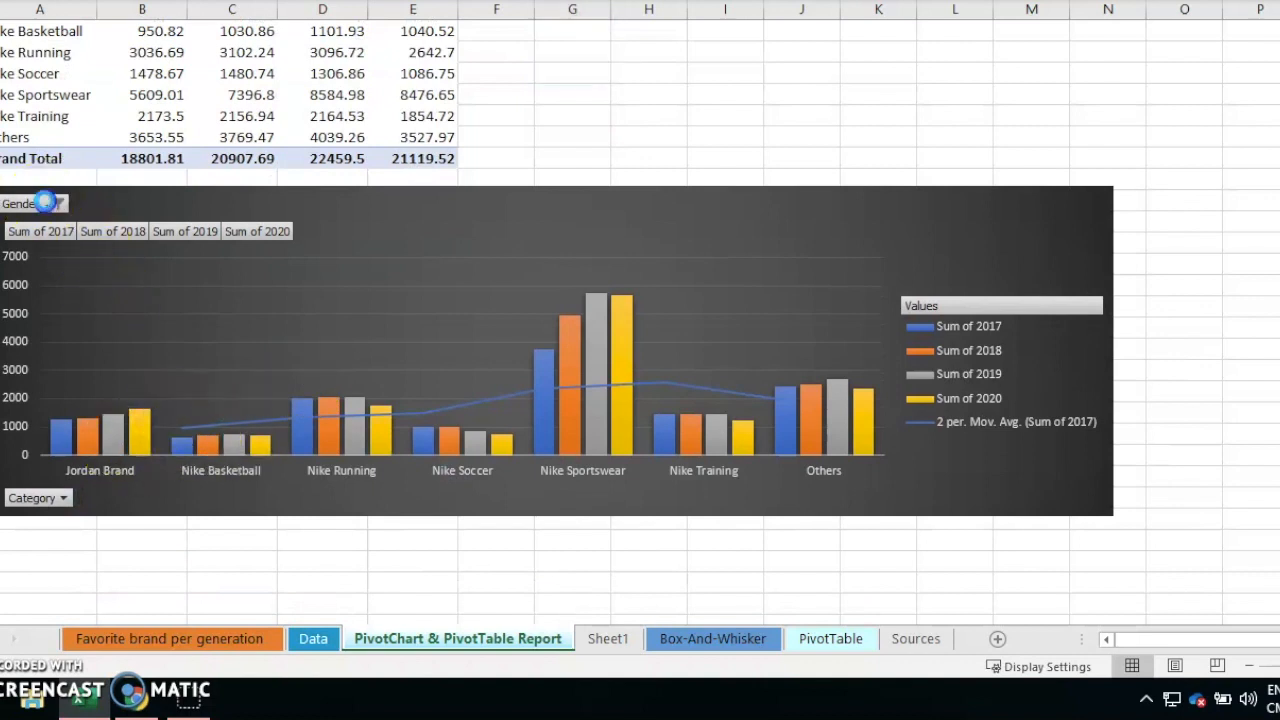
{"action": "left_click", "coordinate": [63, 203]}
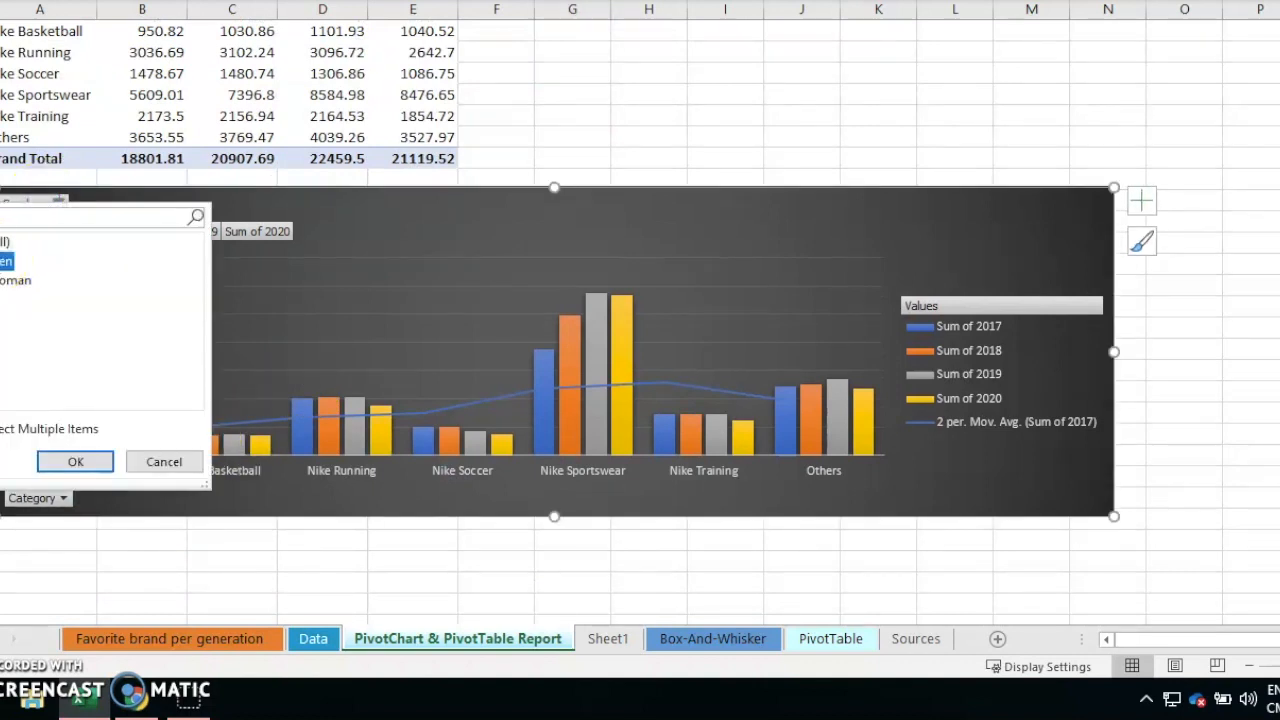
{"action": "left_click", "coordinate": [75, 461]}
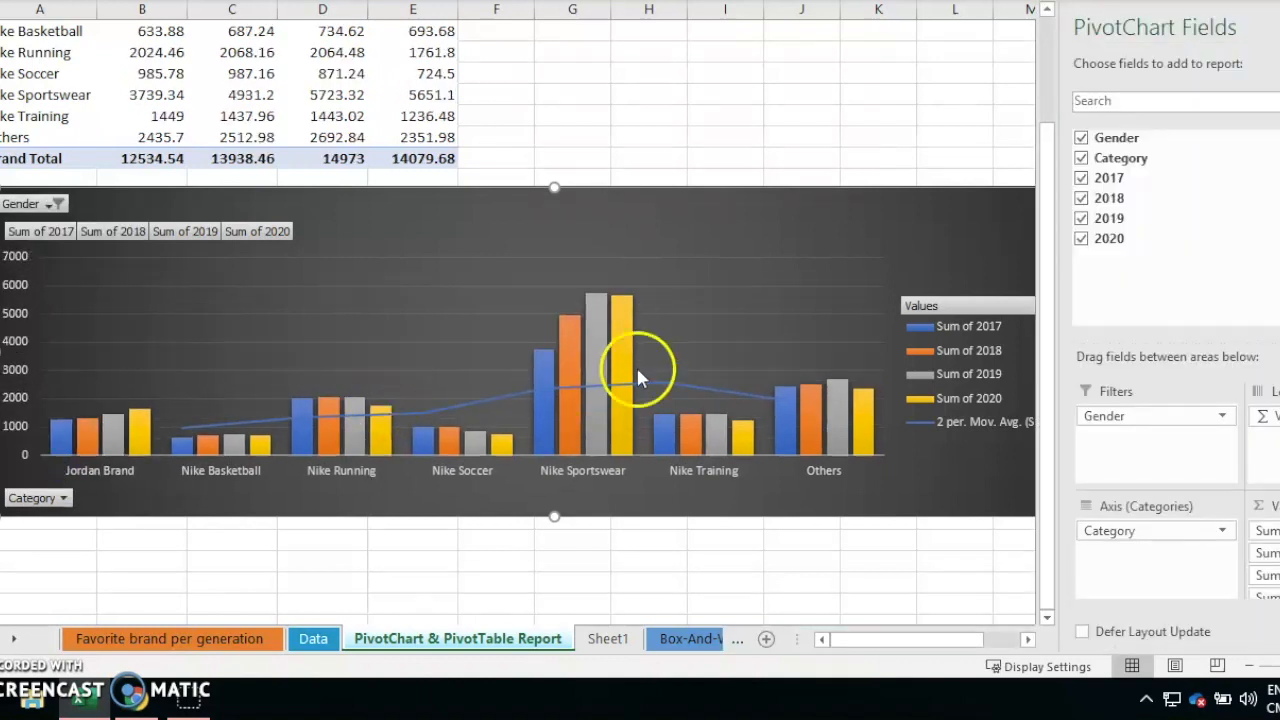
{"action": "mouse_move", "coordinate": [930, 325]}
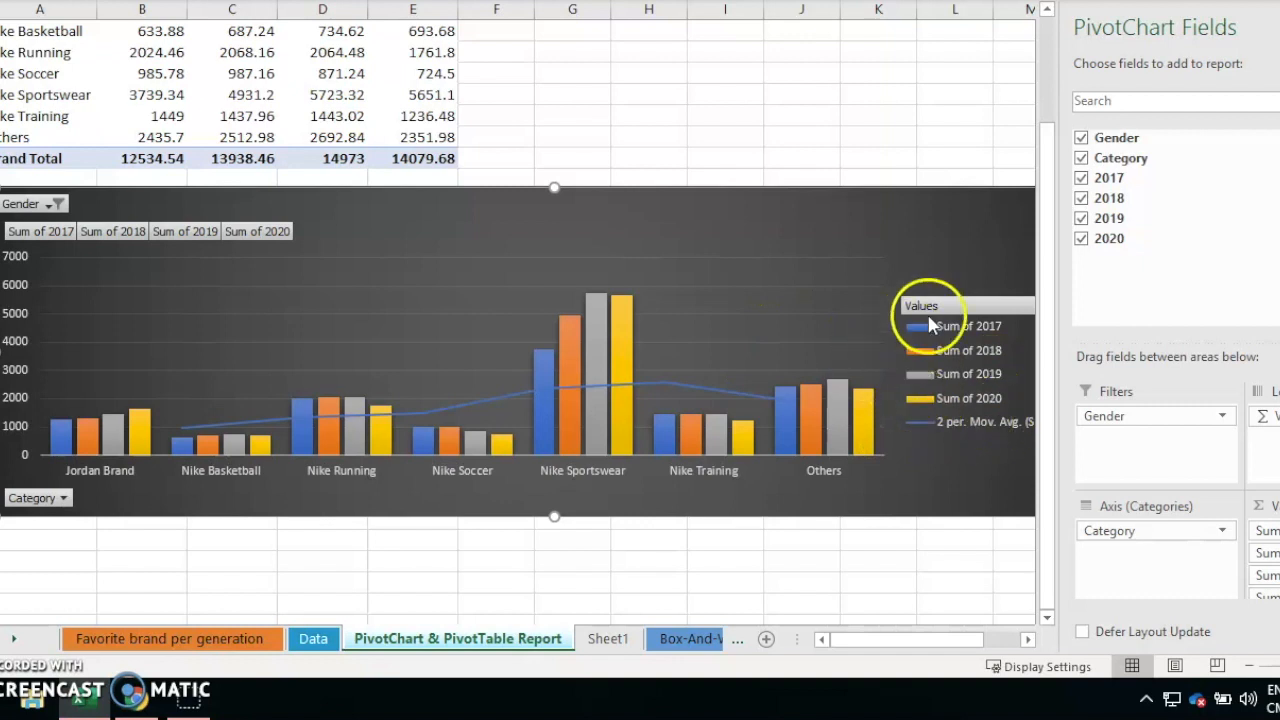
{"action": "mouse_move", "coordinate": [118, 438]}
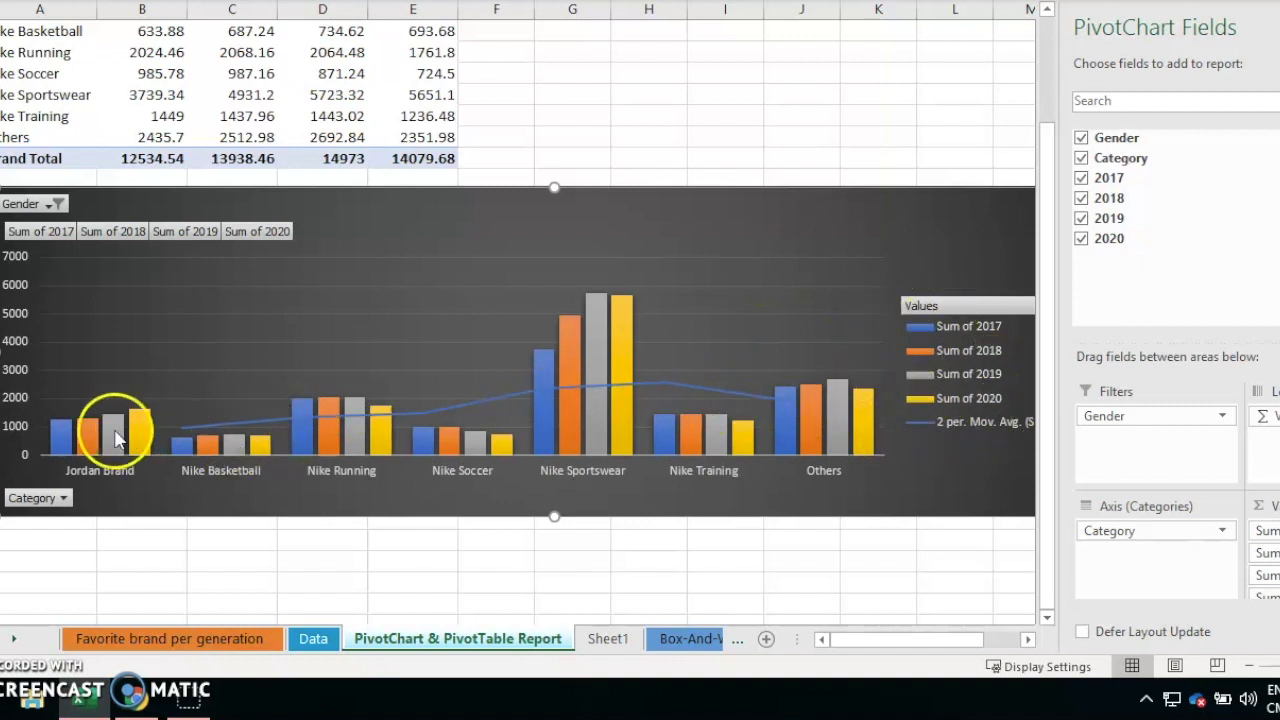
{"action": "mouse_move", "coordinate": [653, 395]}
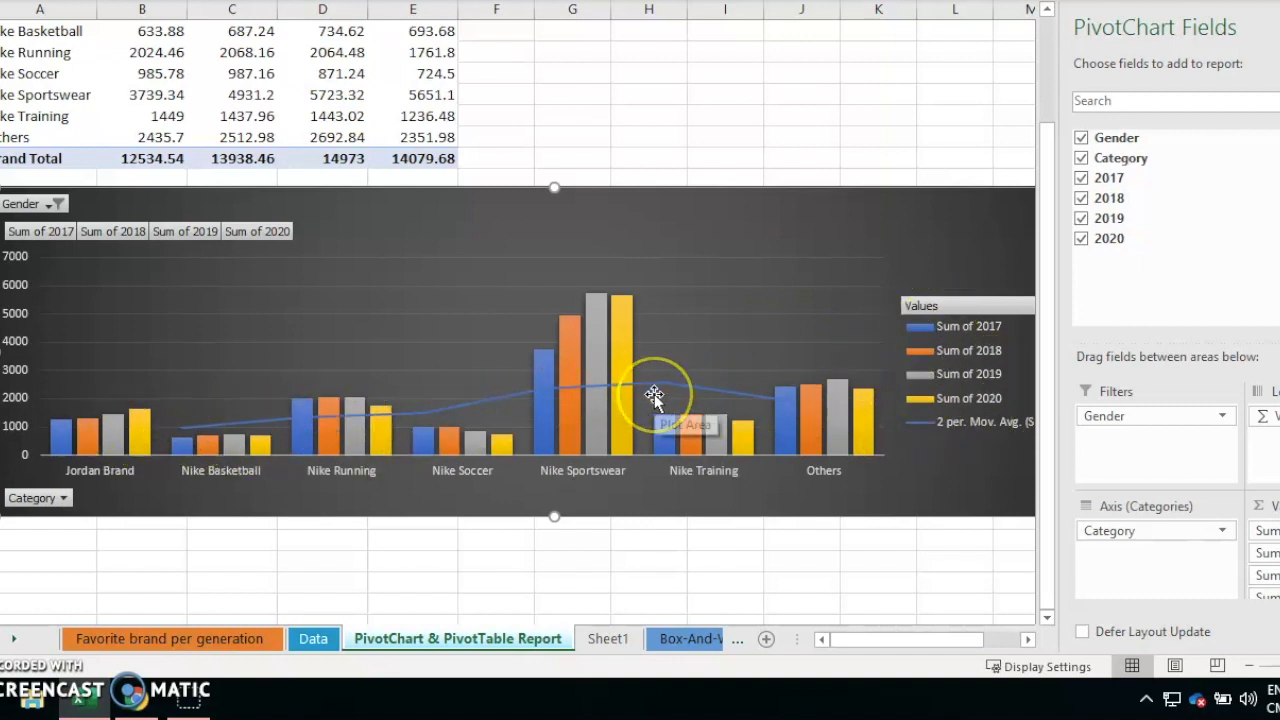
{"action": "mouse_move", "coordinate": [654, 395]}
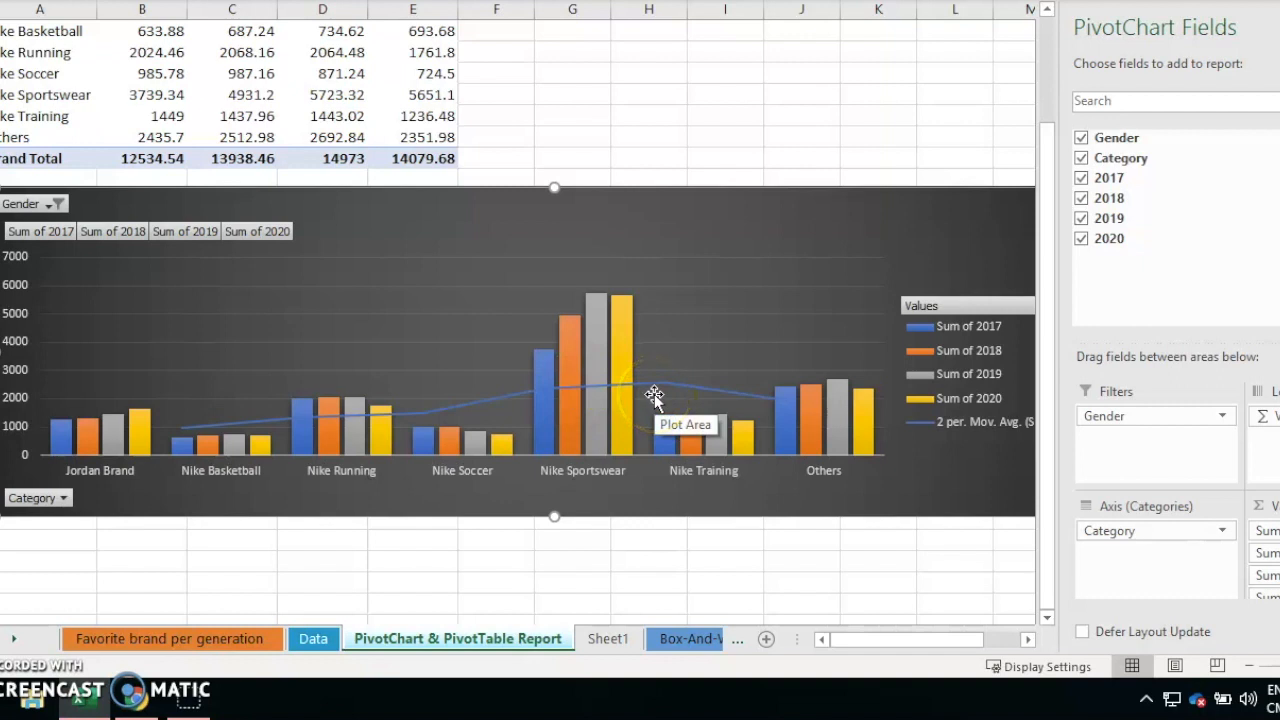
{"action": "mouse_move", "coordinate": [540, 365]}
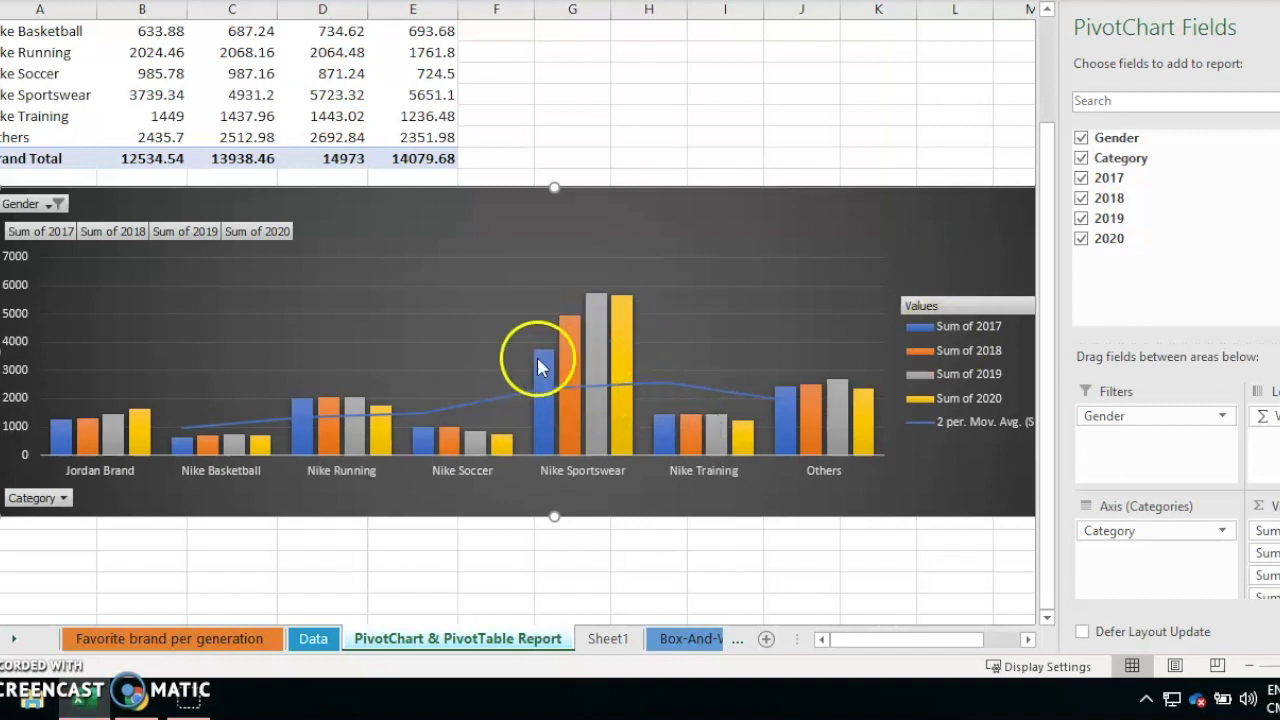
{"action": "mouse_move", "coordinate": [678, 357]}
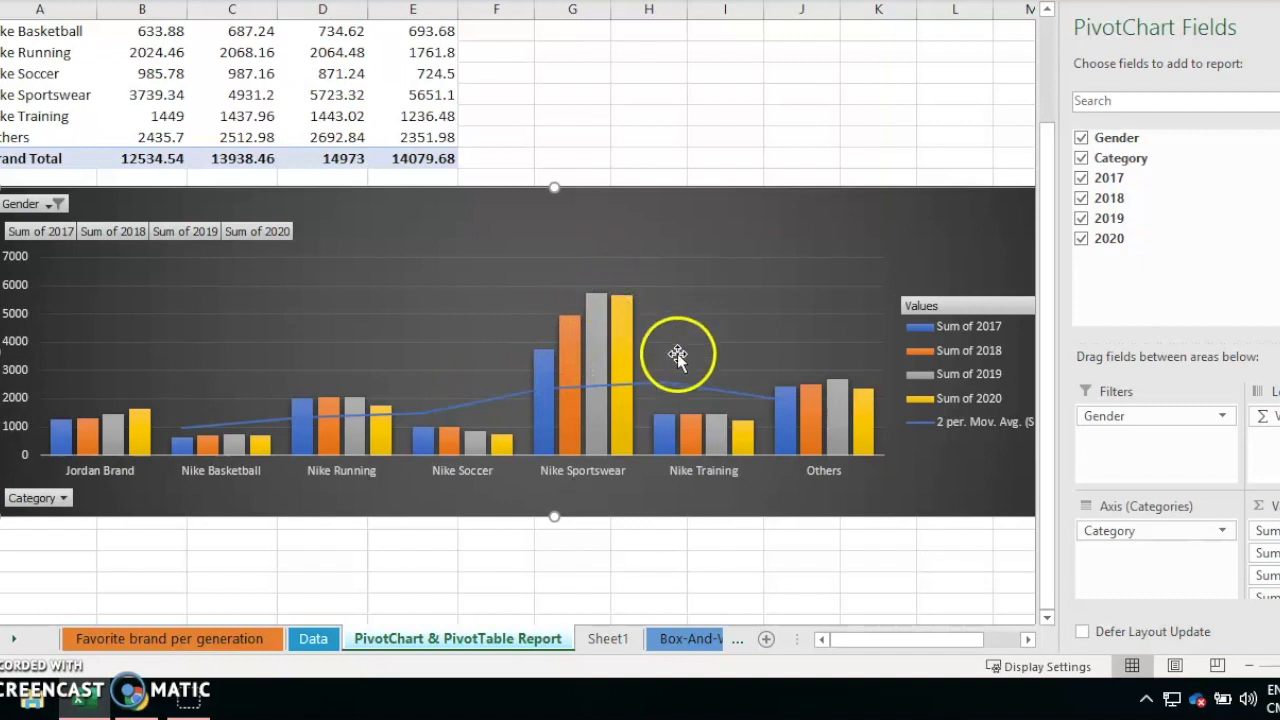
{"action": "mouse_move", "coordinate": [728, 405]}
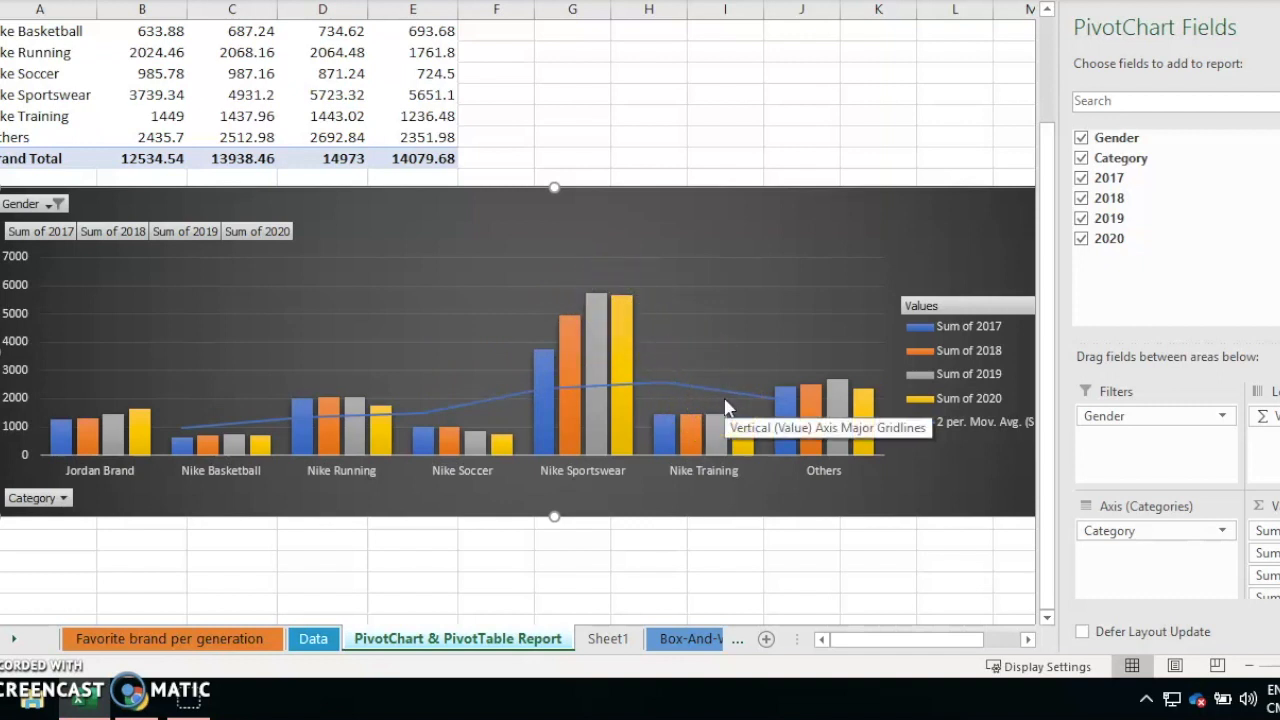
{"action": "left_click", "coordinate": [725, 137]}
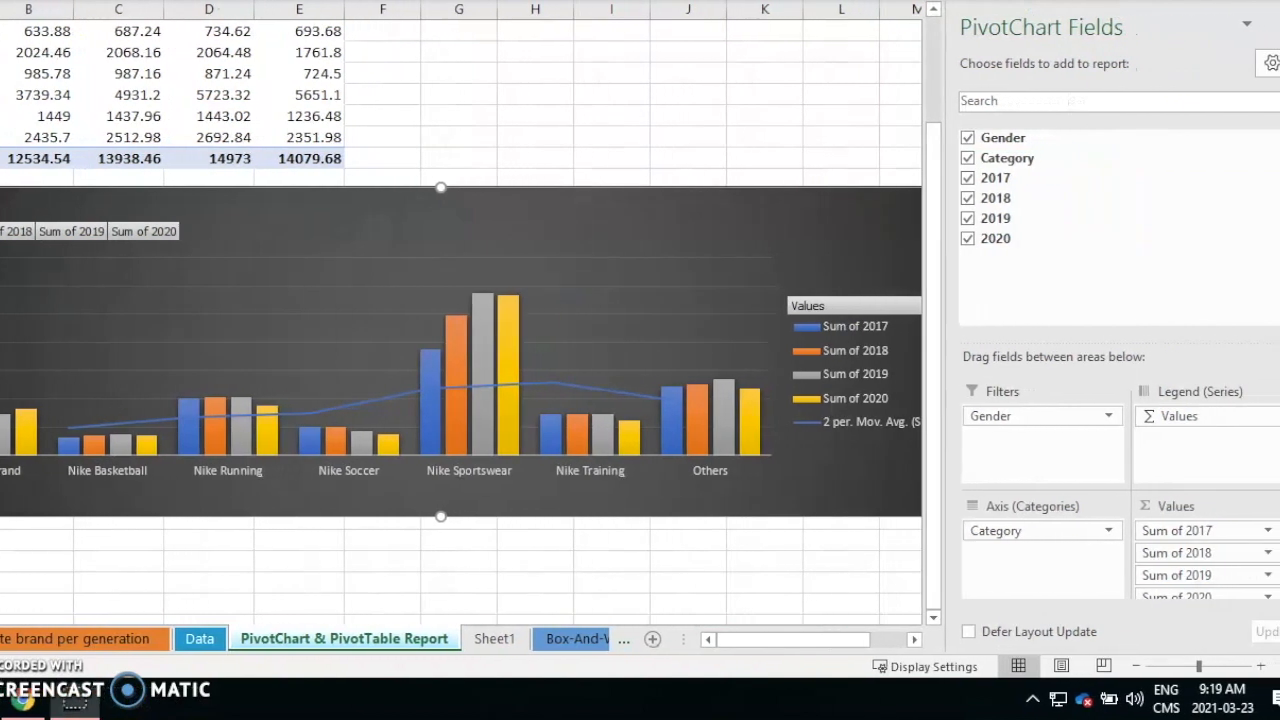
{"action": "mouse_move", "coordinate": [1090, 40]}
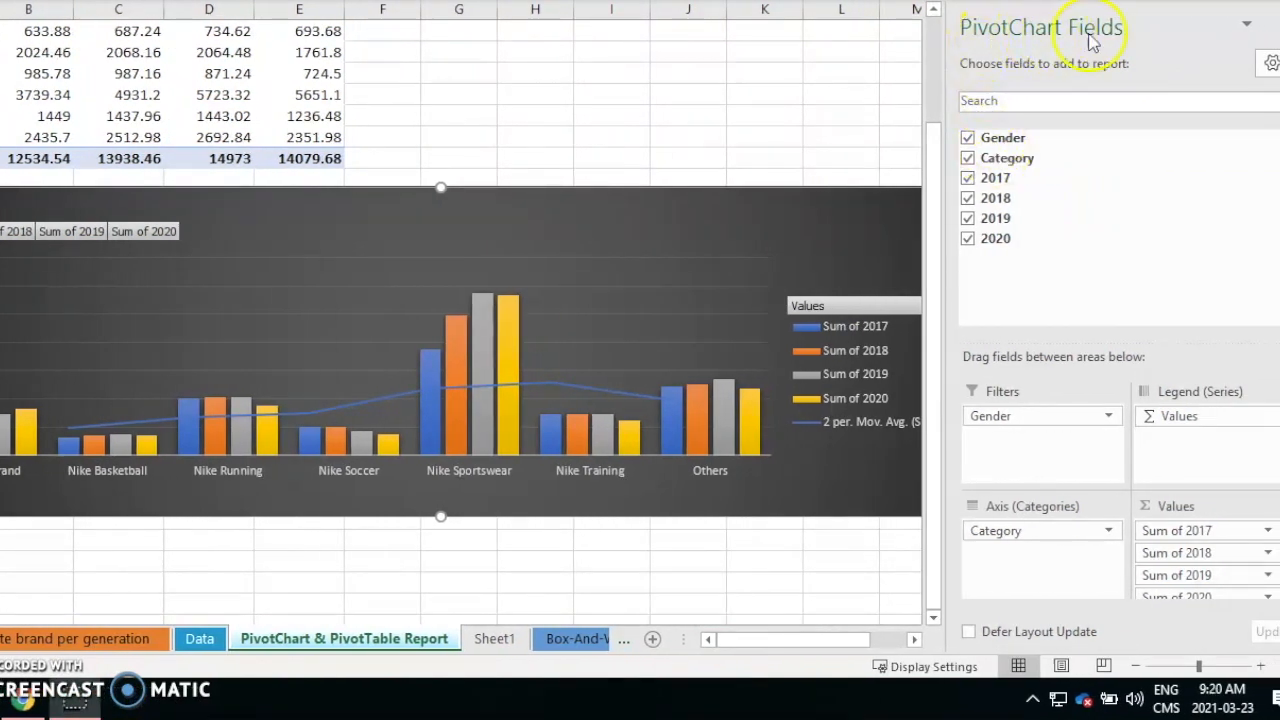
{"action": "mouse_move", "coordinate": [988, 480]}
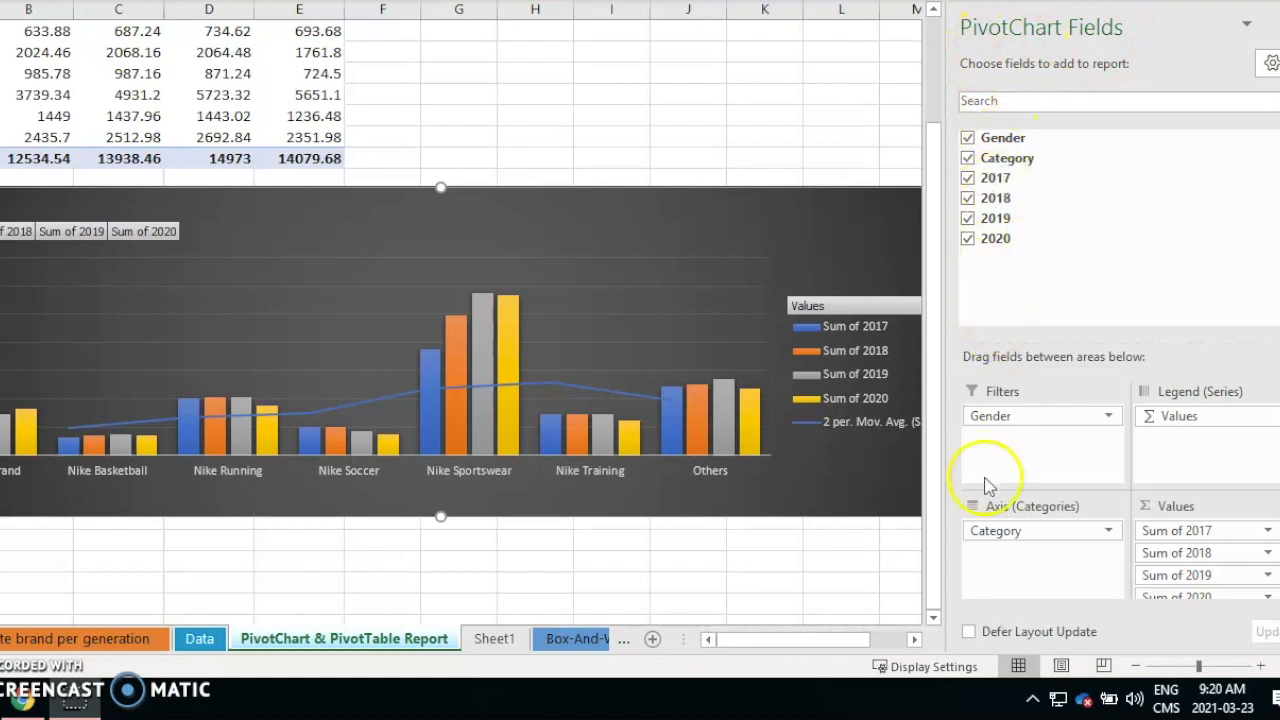
{"action": "mouse_move", "coordinate": [1160, 400]}
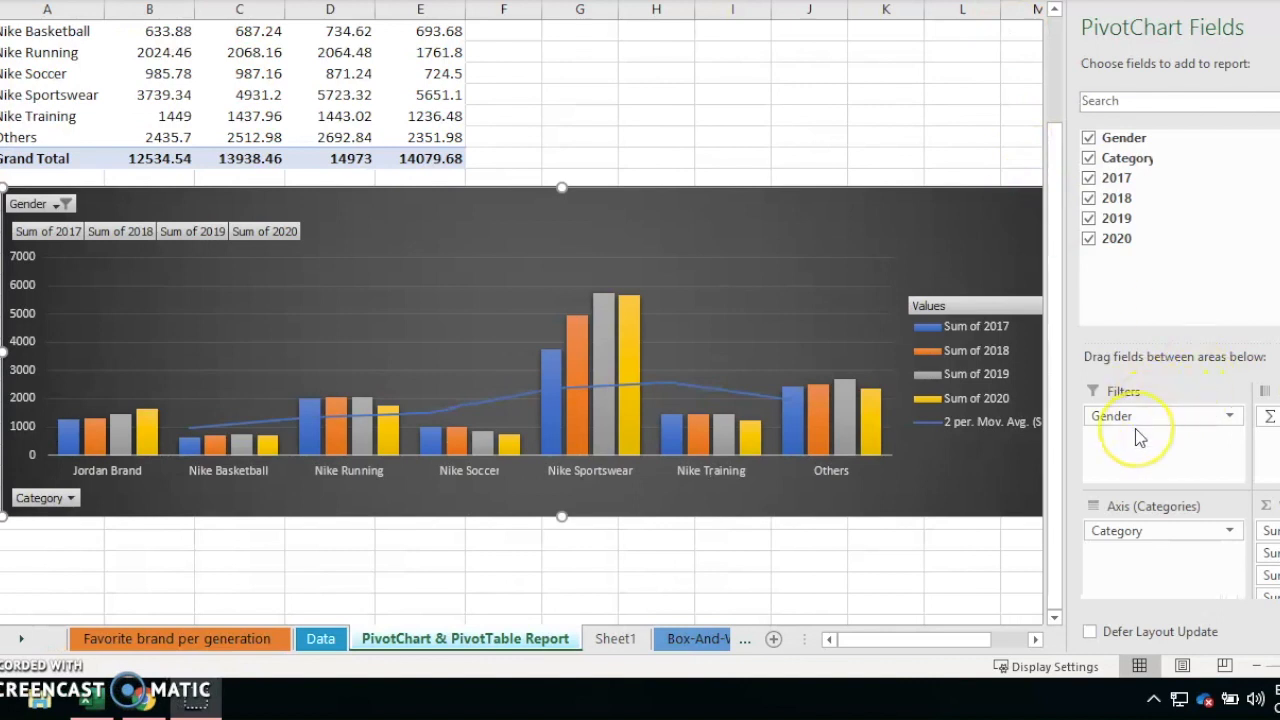
{"action": "mouse_move", "coordinate": [146, 324]}
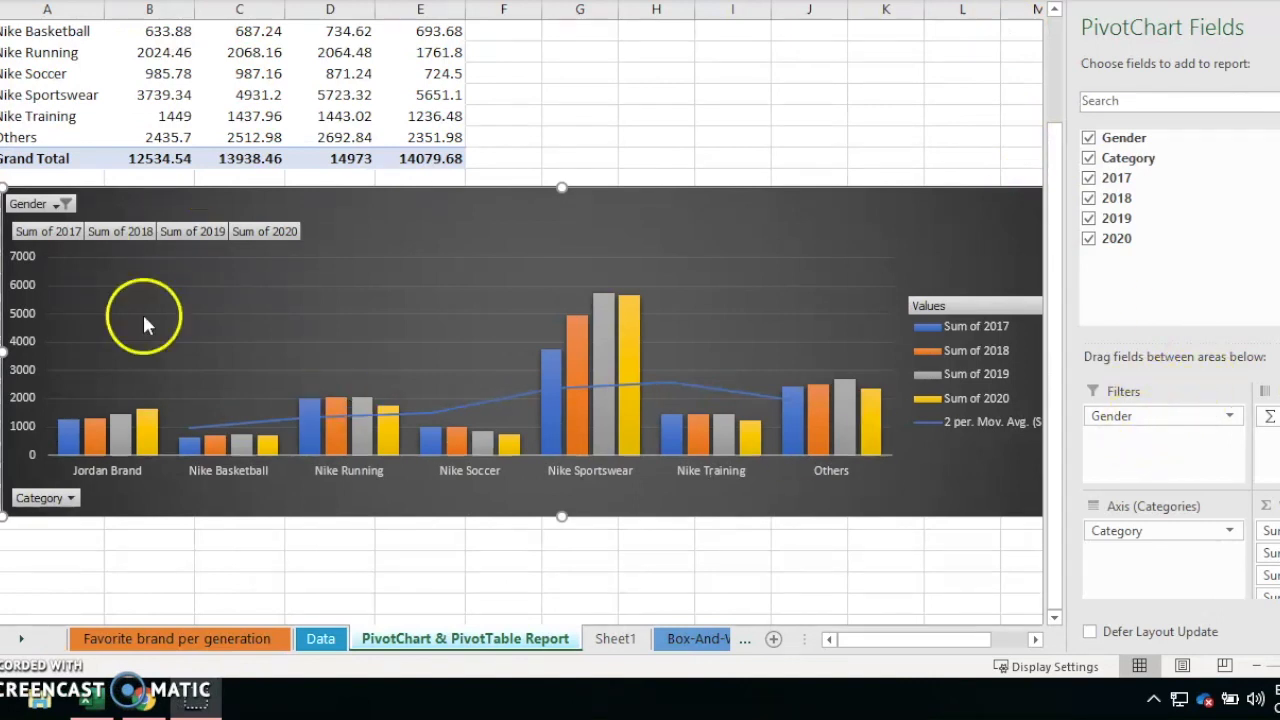
Check the Category filter and close it with all seven categories still selected.
{"action": "left_click", "coordinate": [45, 497]}
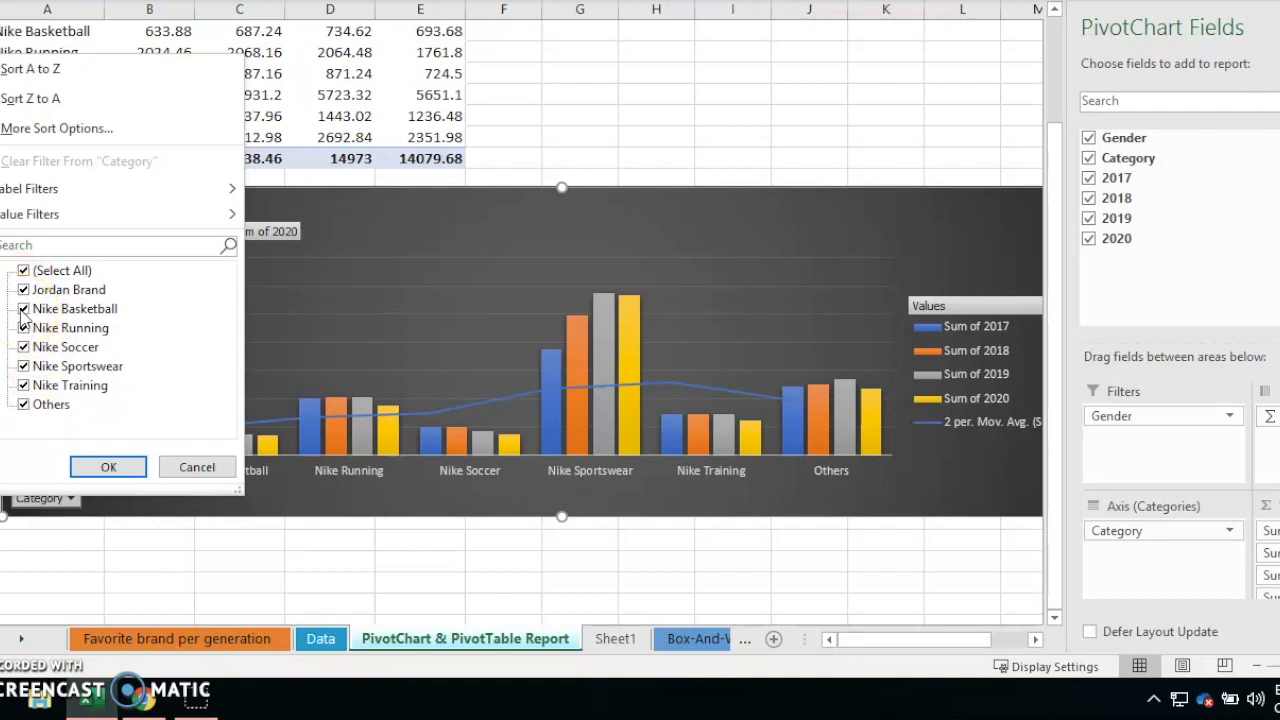
{"action": "mouse_move", "coordinate": [60, 300]}
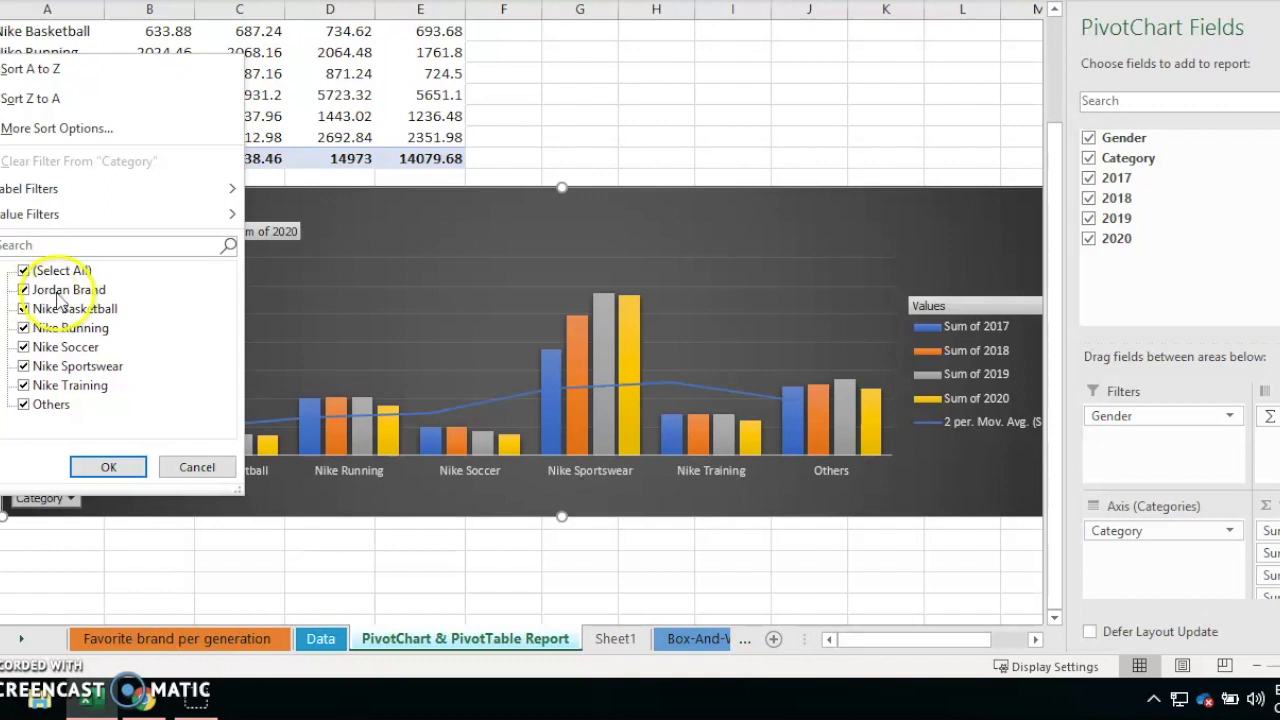
{"action": "mouse_move", "coordinate": [90, 340]}
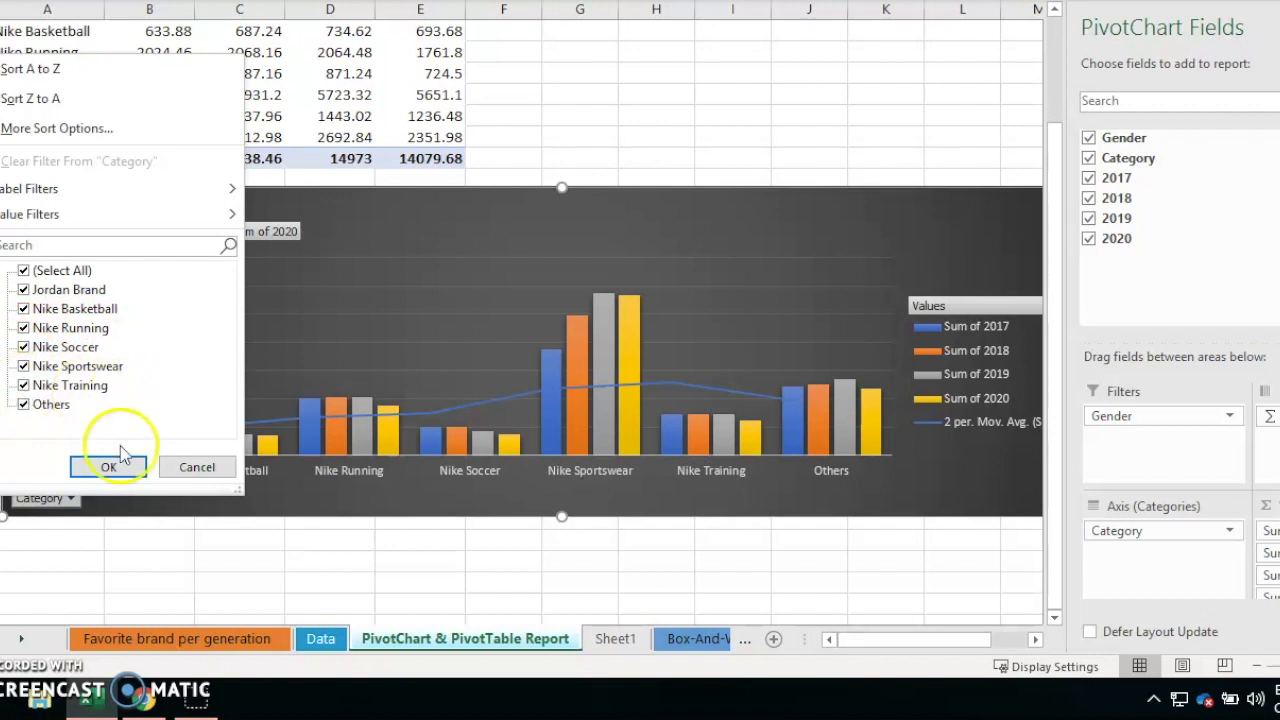
{"action": "left_click", "coordinate": [108, 467]}
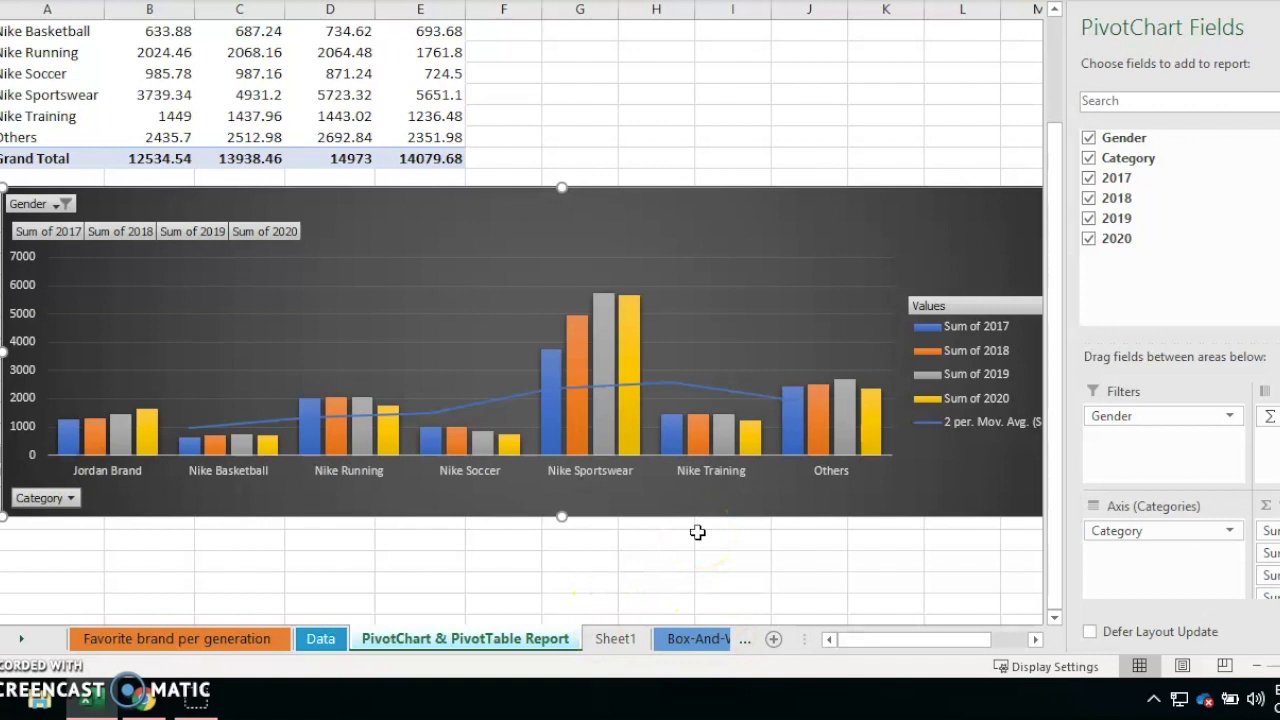
{"action": "mouse_move", "coordinate": [697, 615]}
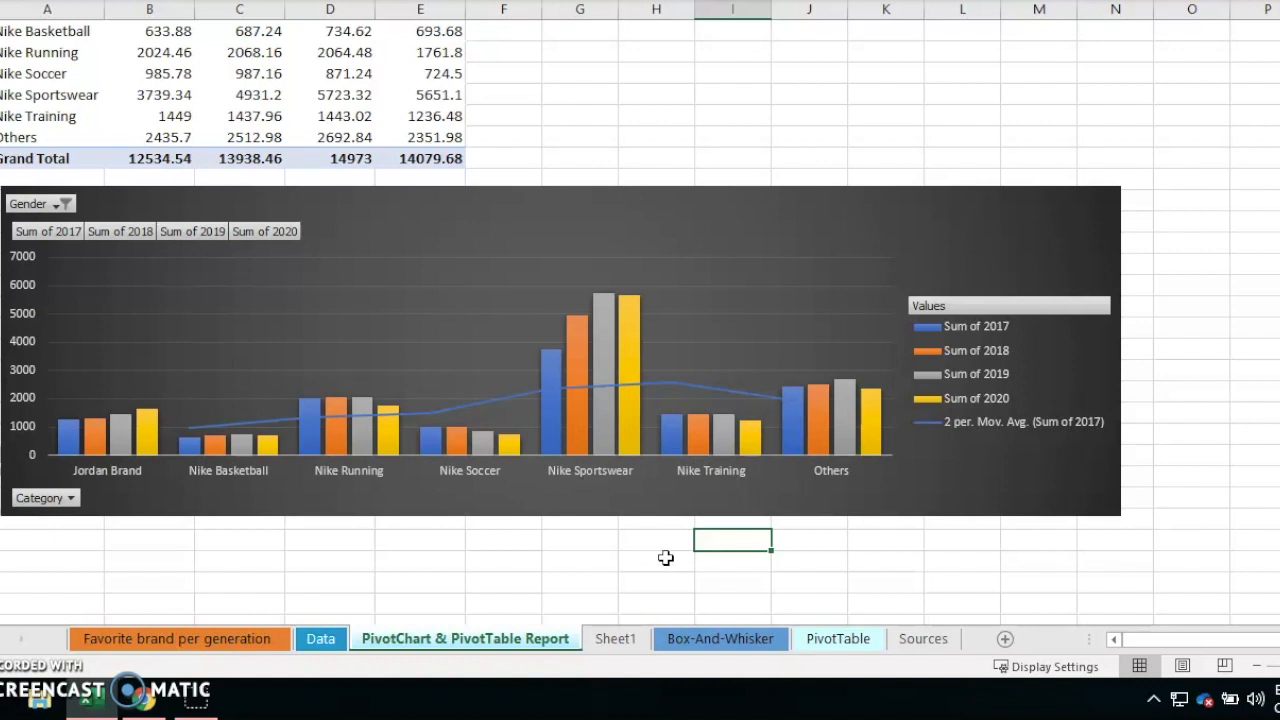
View the Box-And-Whisker revenue chart, then move on to the PivotTable sheet.
{"action": "left_click", "coordinate": [719, 638]}
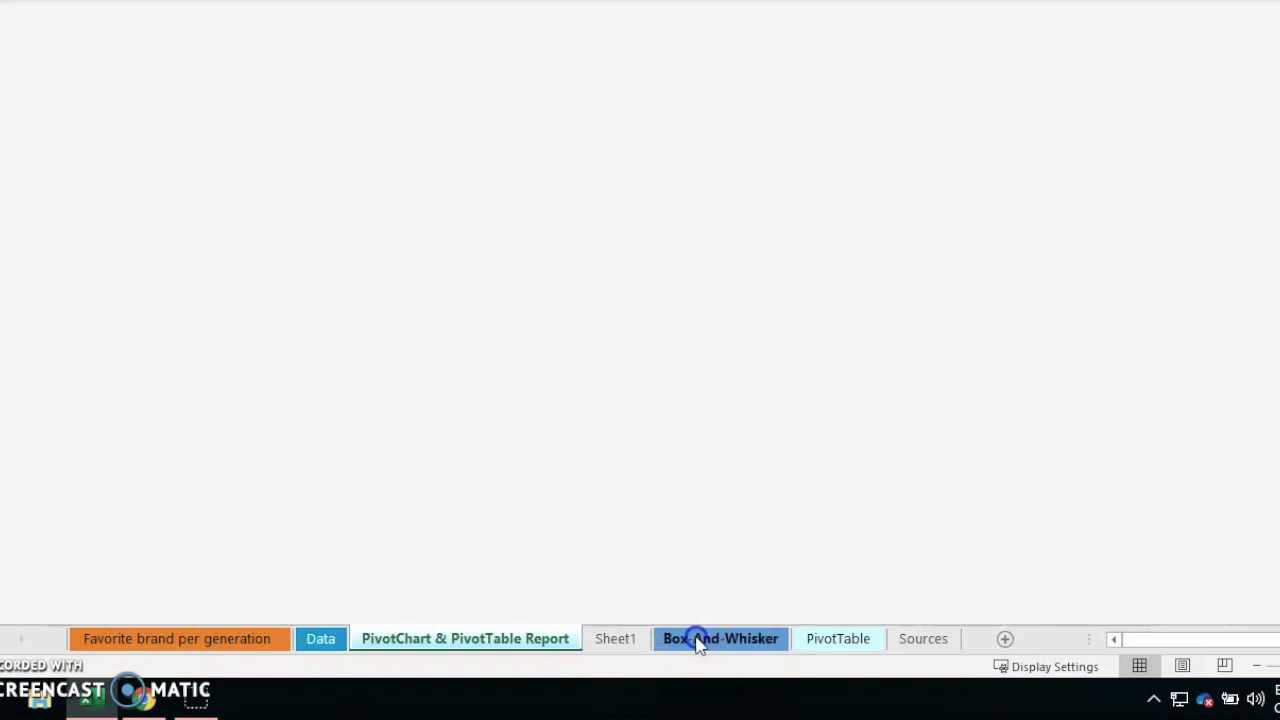
{"action": "left_click", "coordinate": [720, 638]}
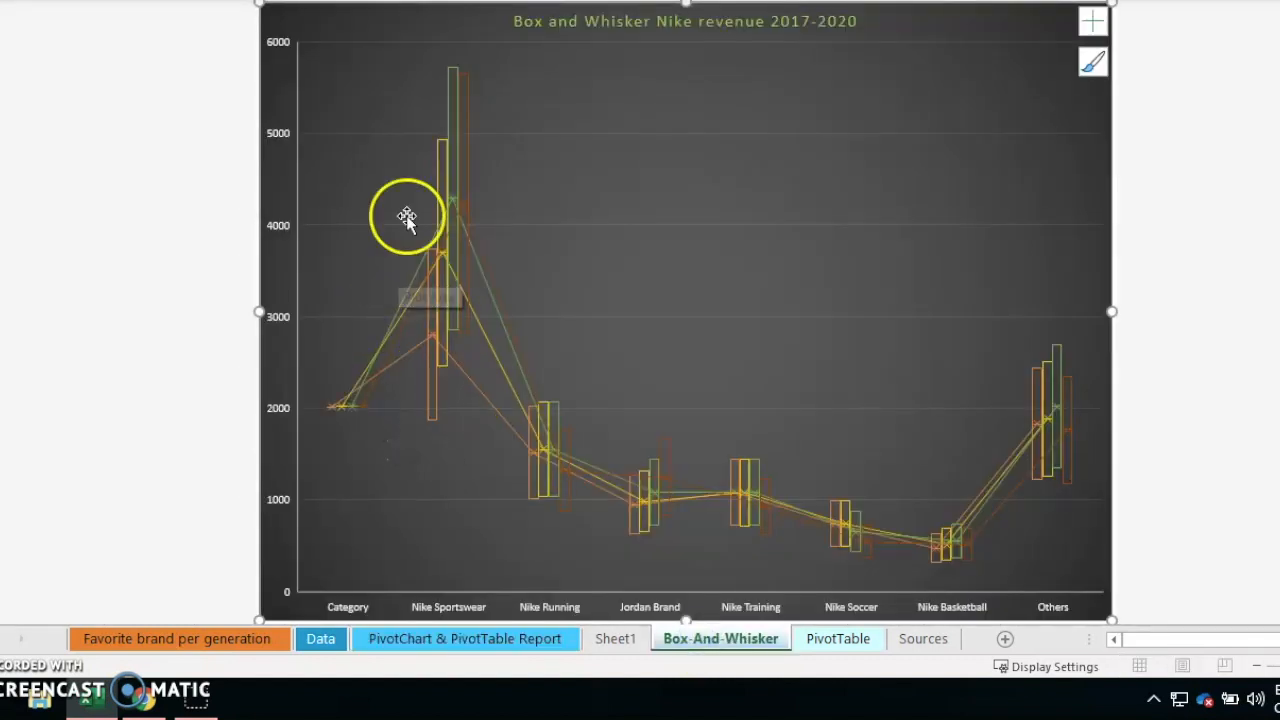
{"action": "mouse_move", "coordinate": [893, 600]}
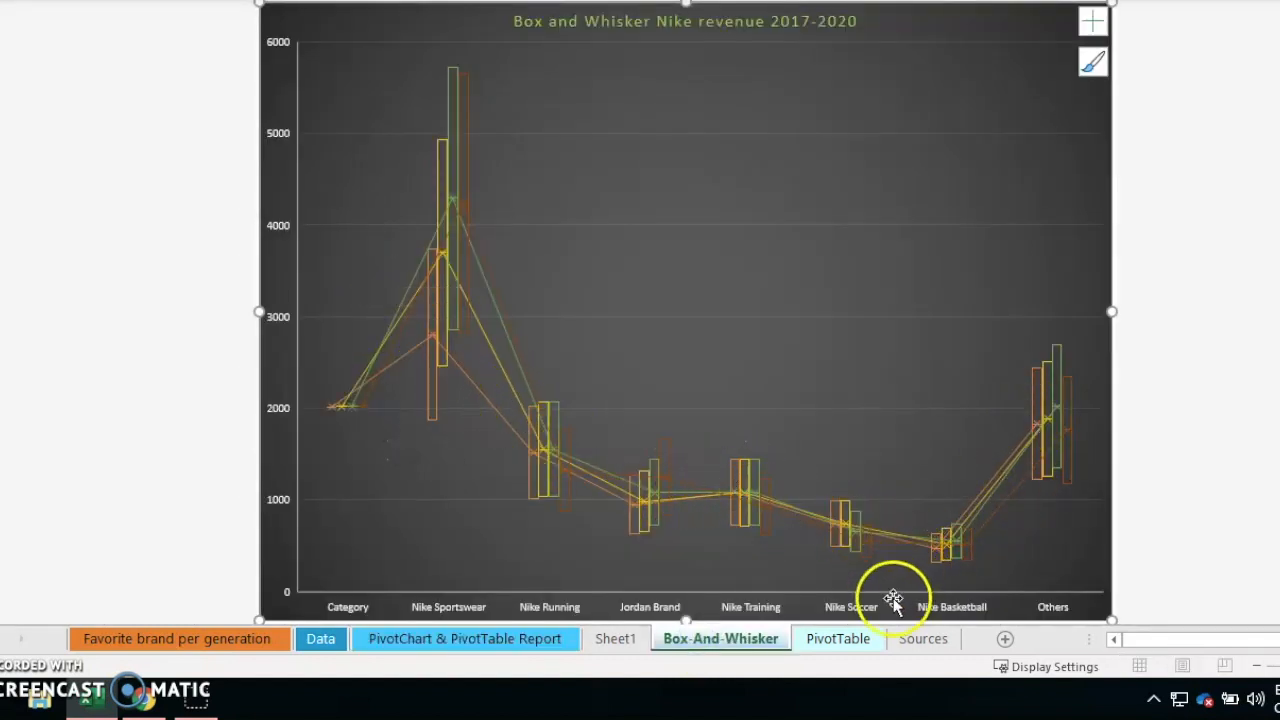
{"action": "left_click", "coordinate": [838, 638]}
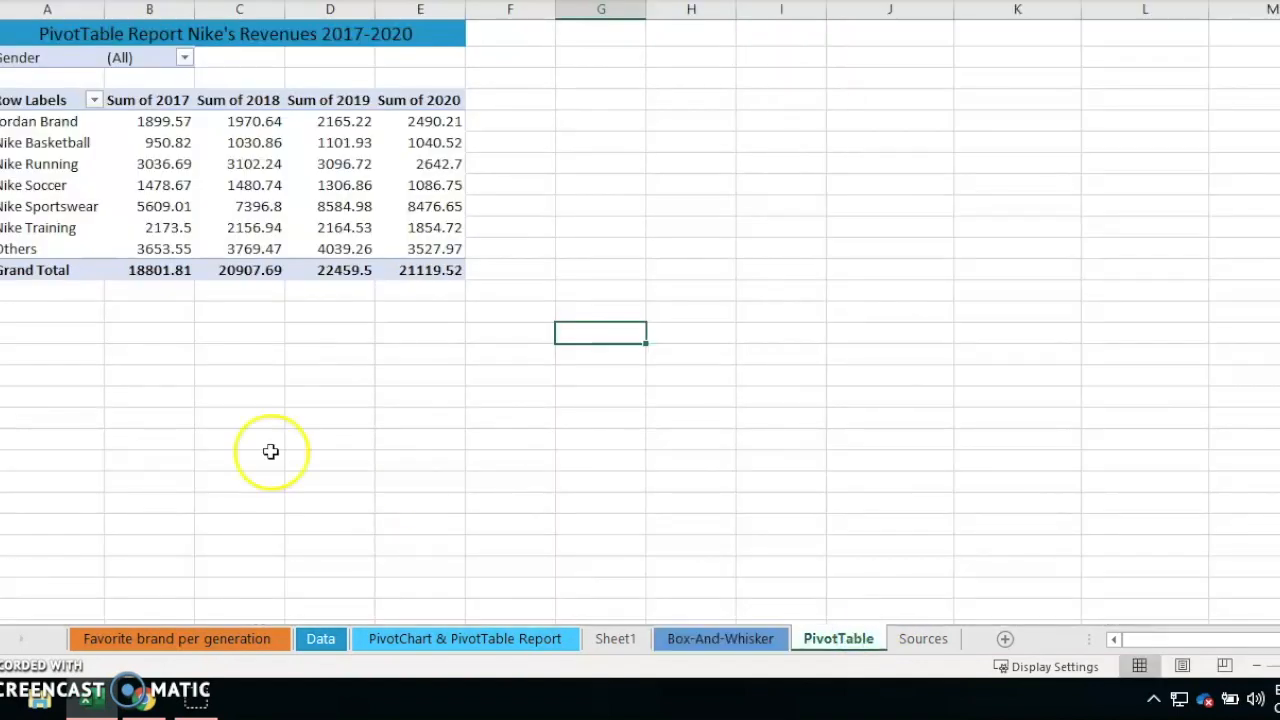
Pass through the PivotChart report sheet back to the Favorite brand per generation sheet.
{"action": "left_click", "coordinate": [464, 638]}
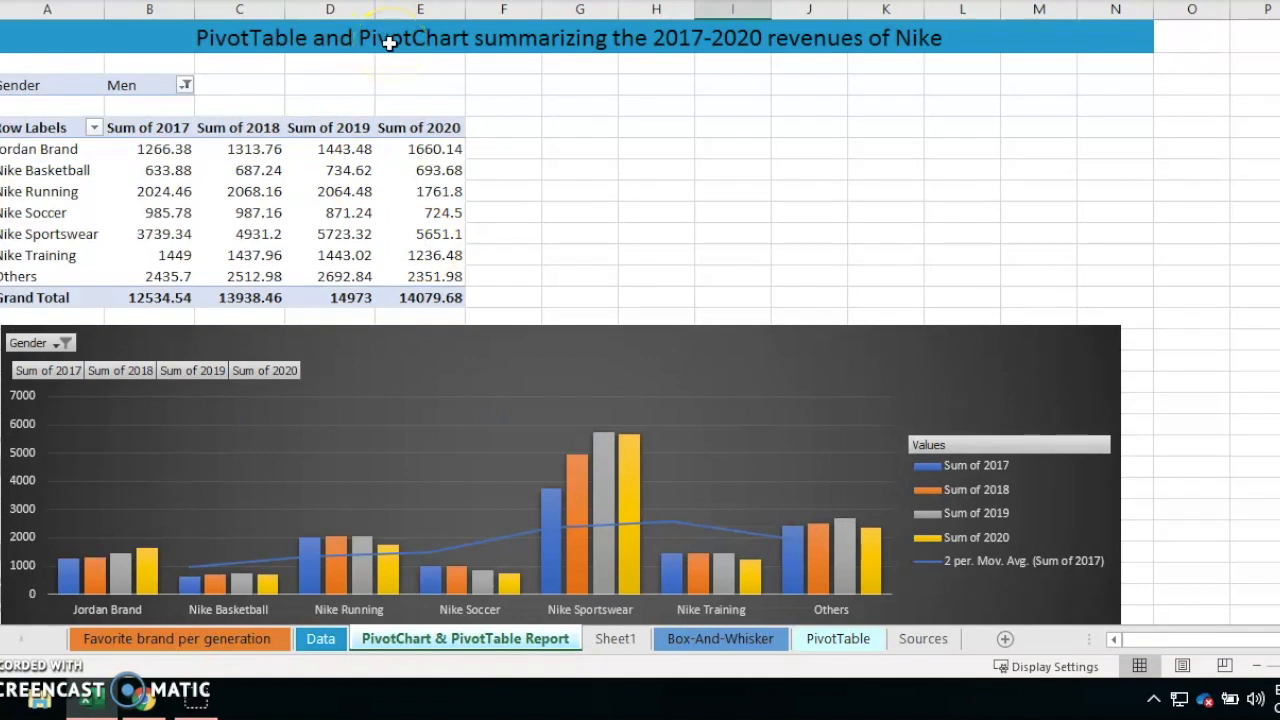
{"action": "left_click", "coordinate": [178, 638]}
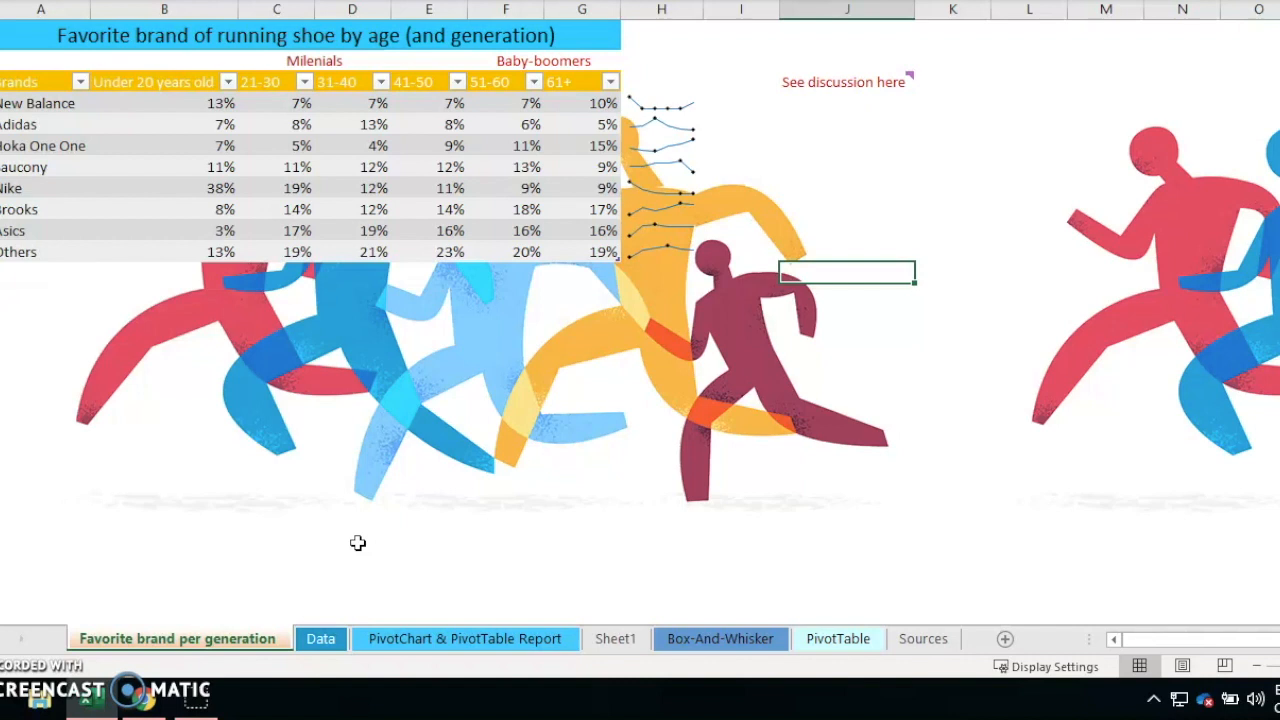
{"action": "mouse_move", "coordinate": [219, 502]}
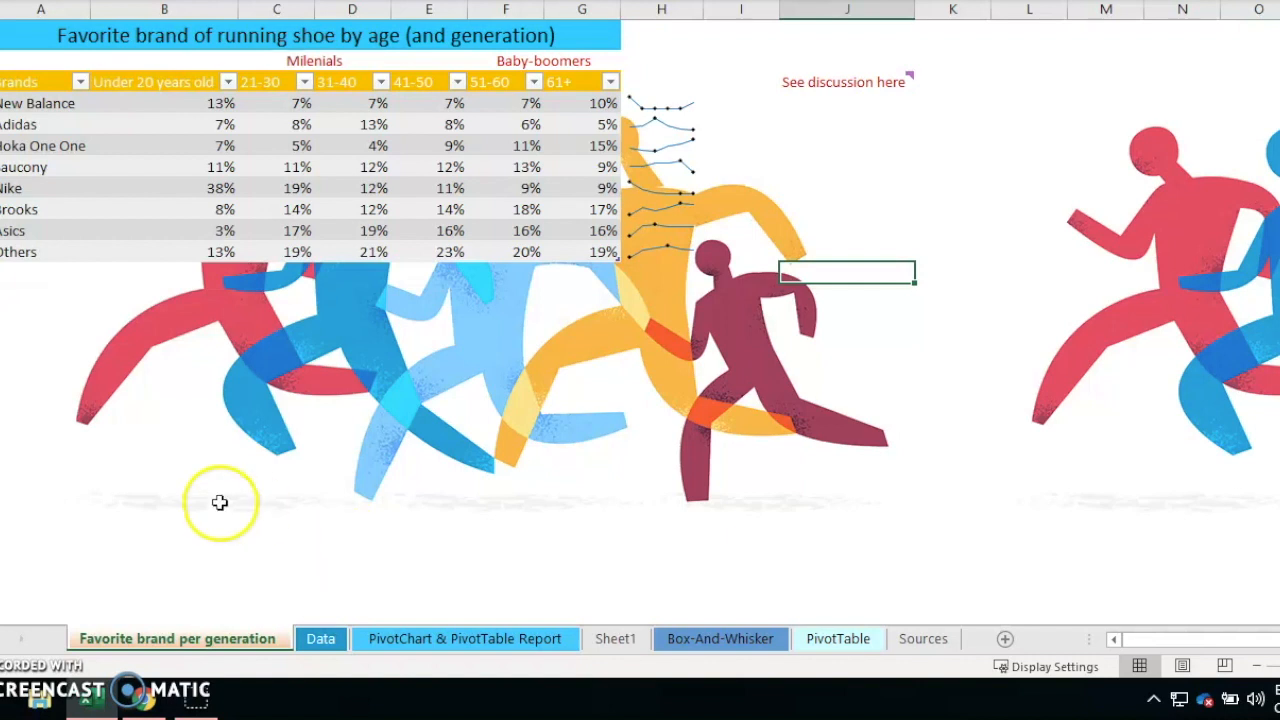